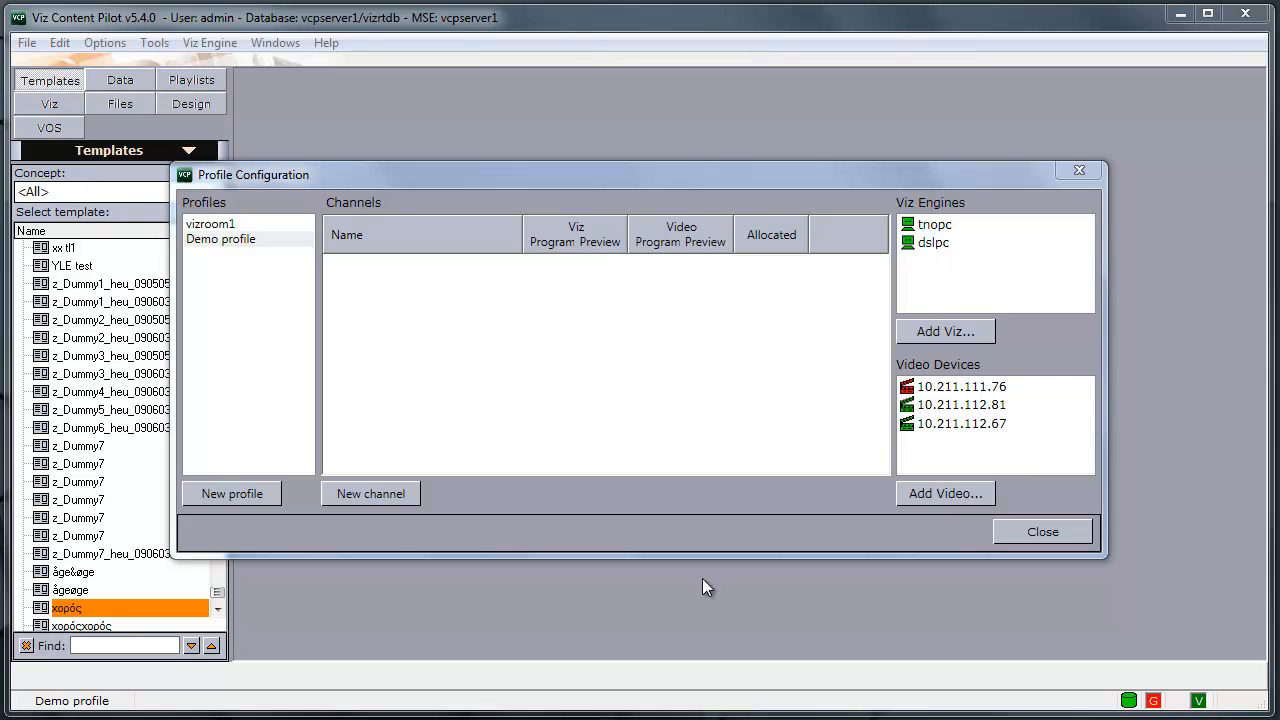
mouse_move(520, 518)
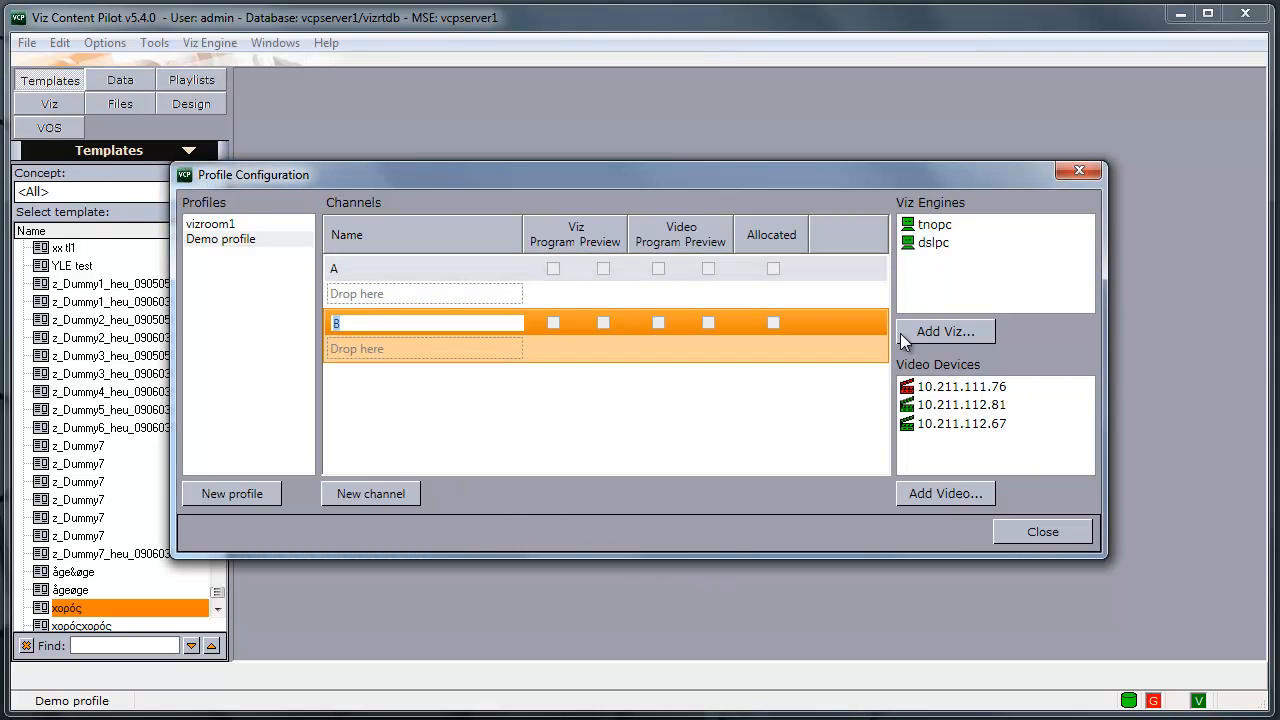
Confirm the name of the new channel B in the Demo profile
click(936, 224)
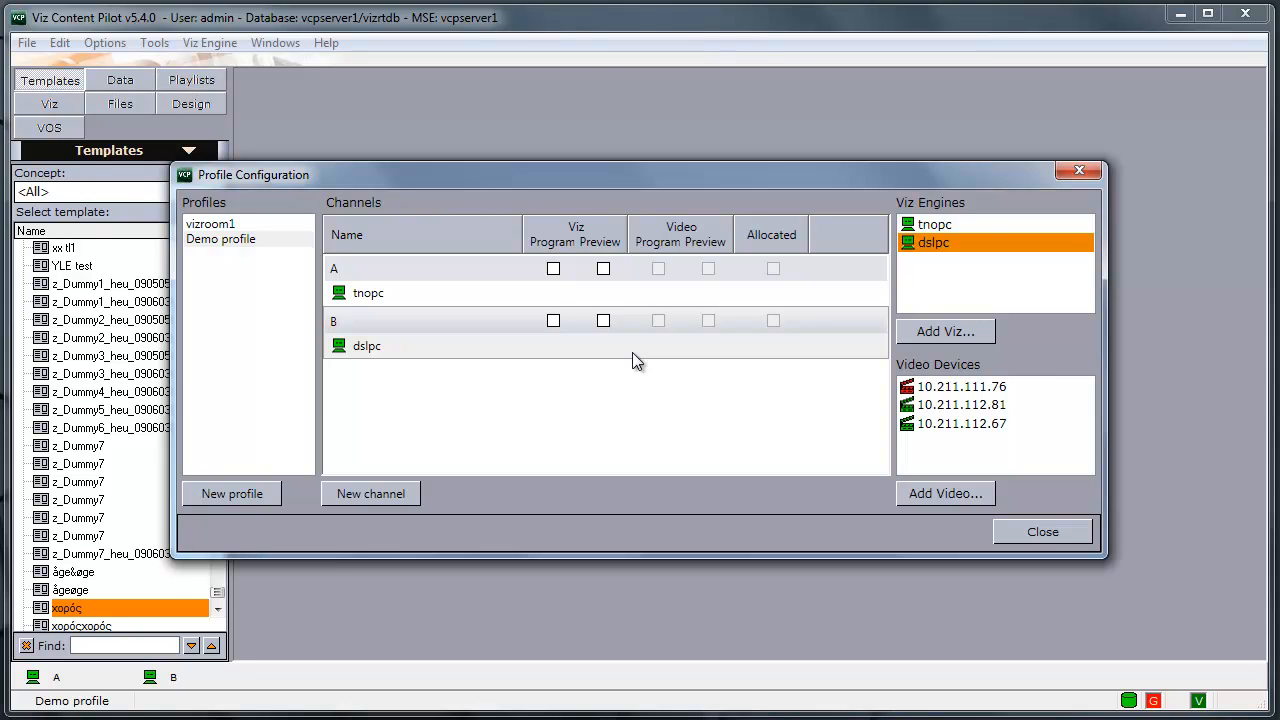
mouse_move(420, 270)
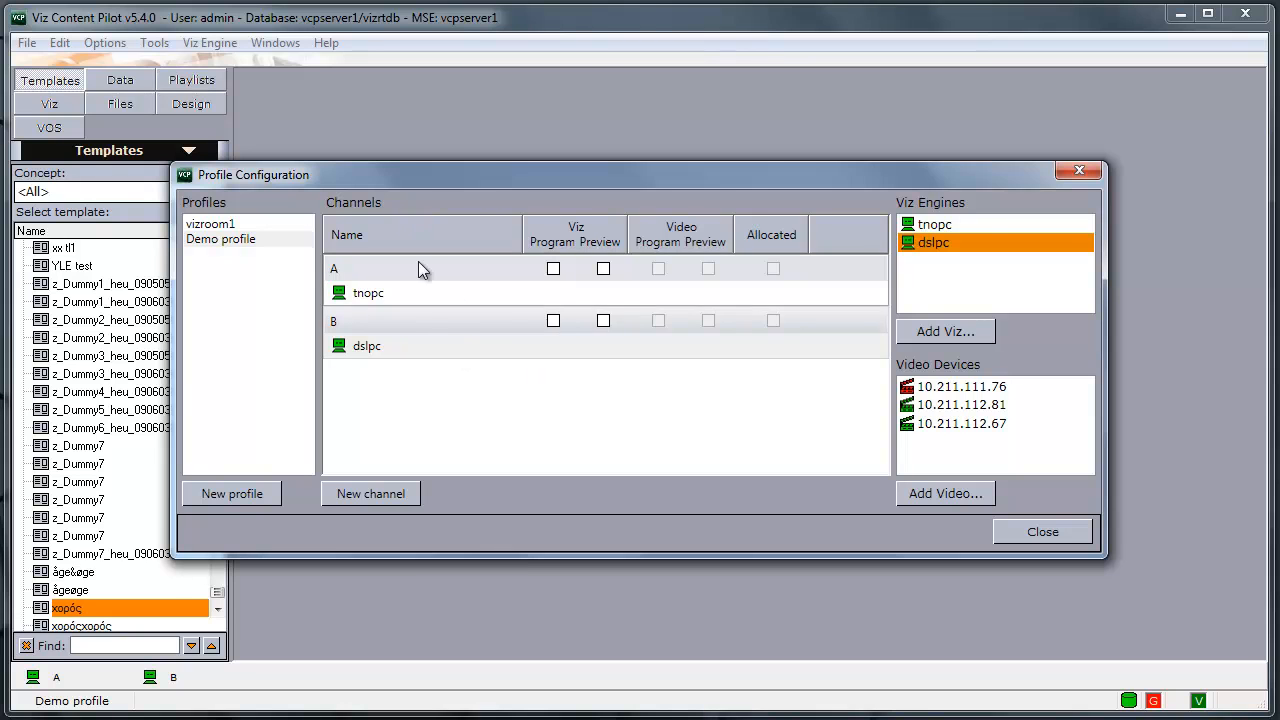
mouse_move(456, 354)
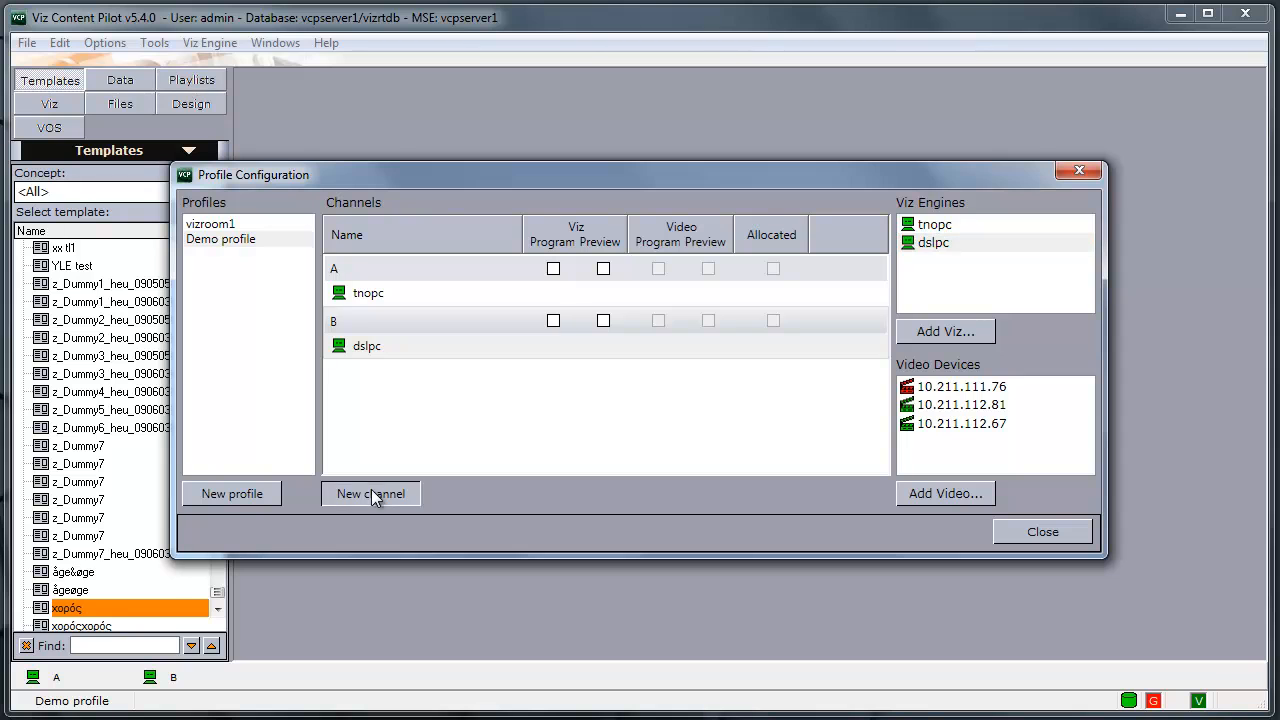
Create a new channel in the Demo profile and name it Multiple
click(370, 492)
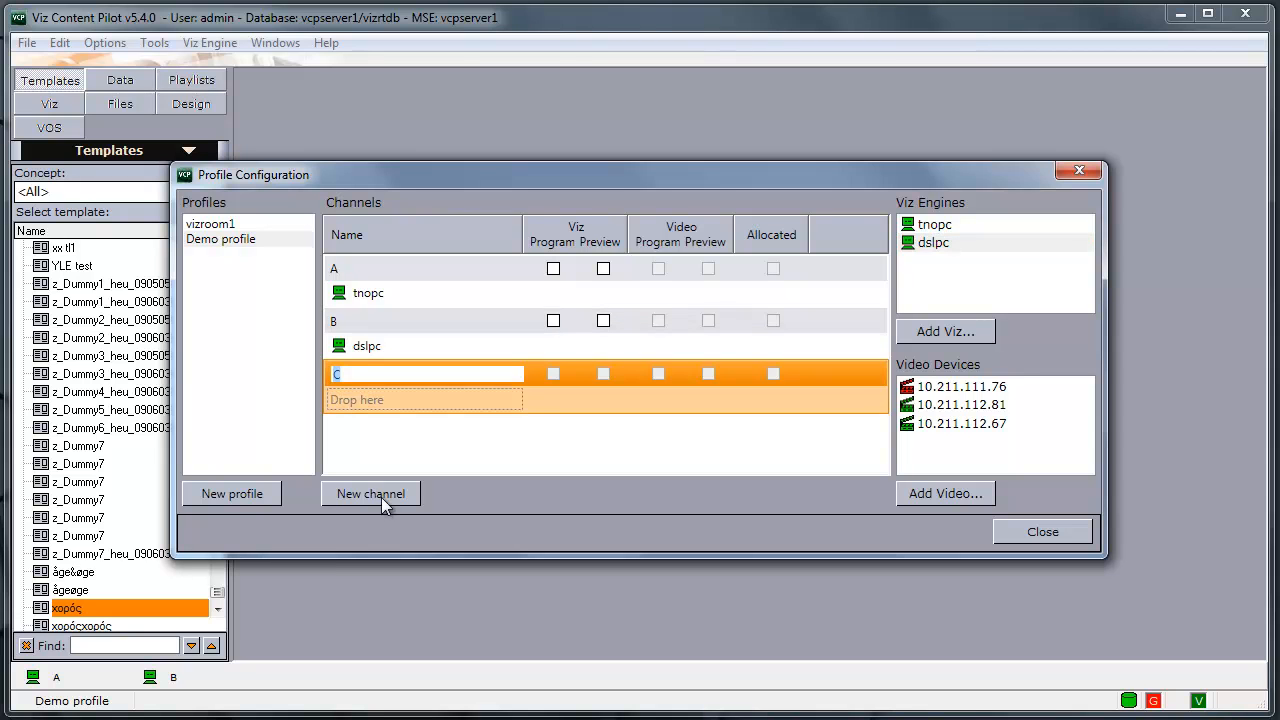
text(Multiple)
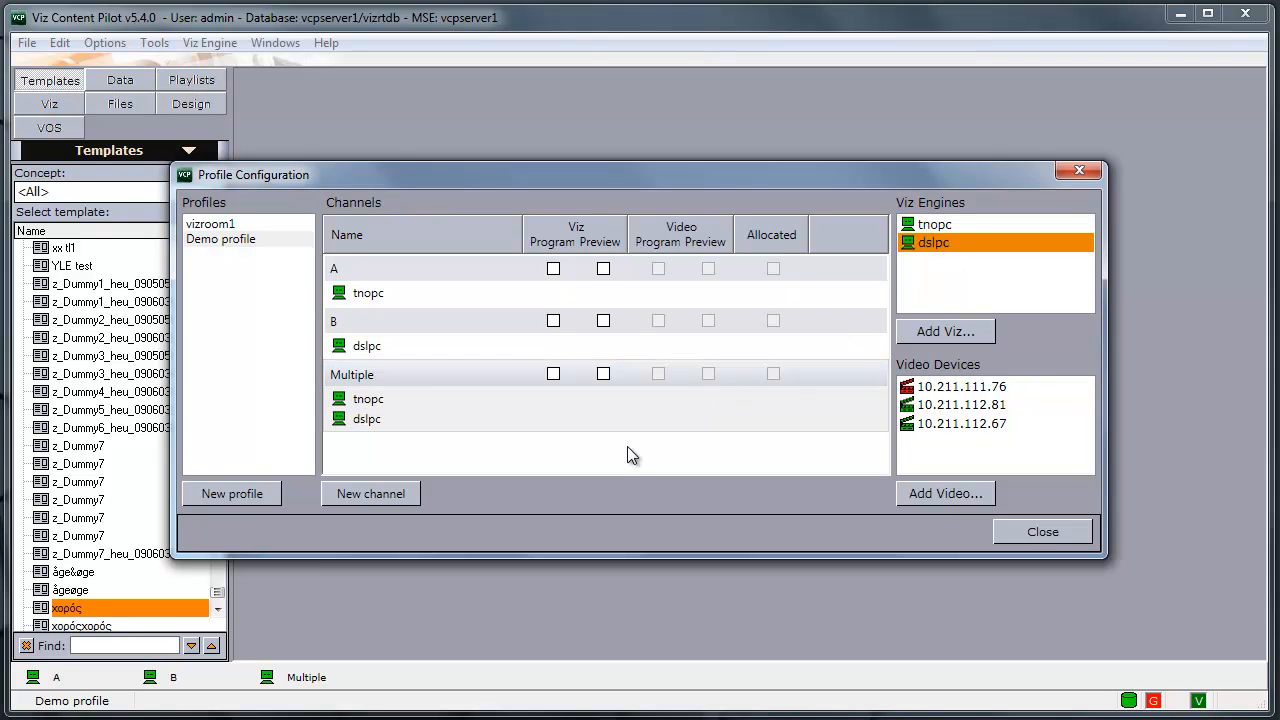
mouse_move(548, 530)
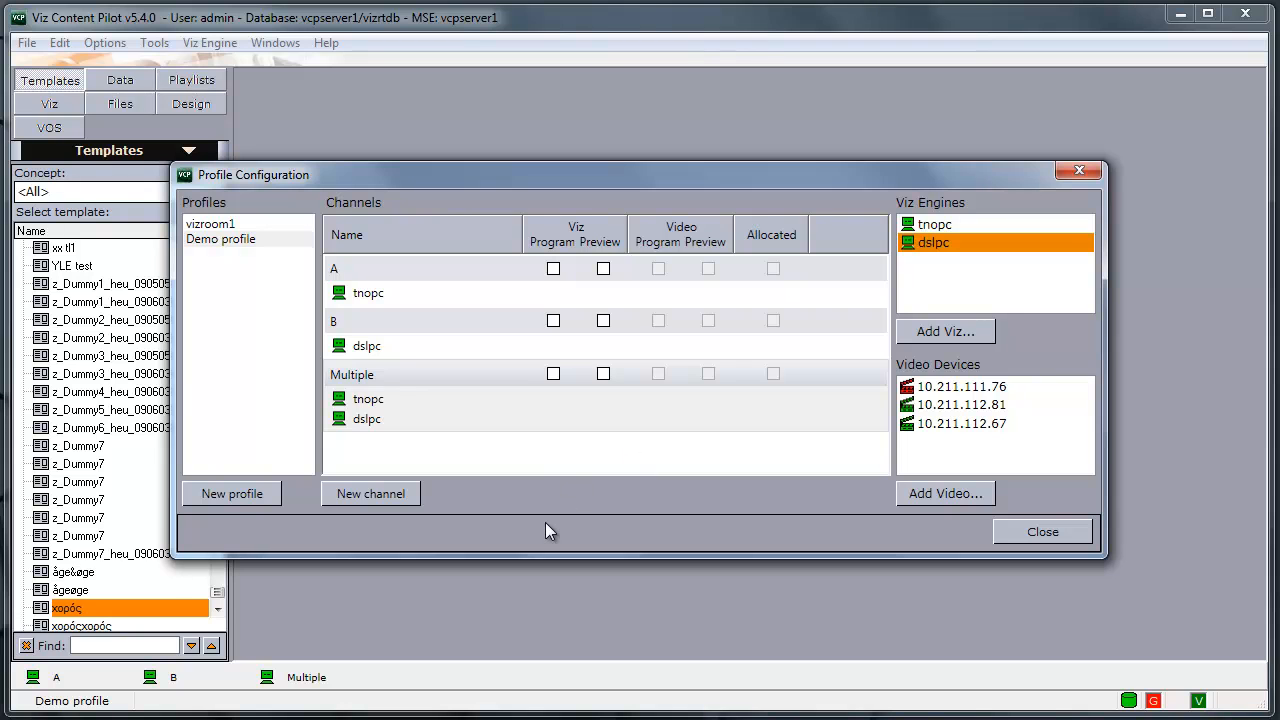
mouse_move(368, 418)
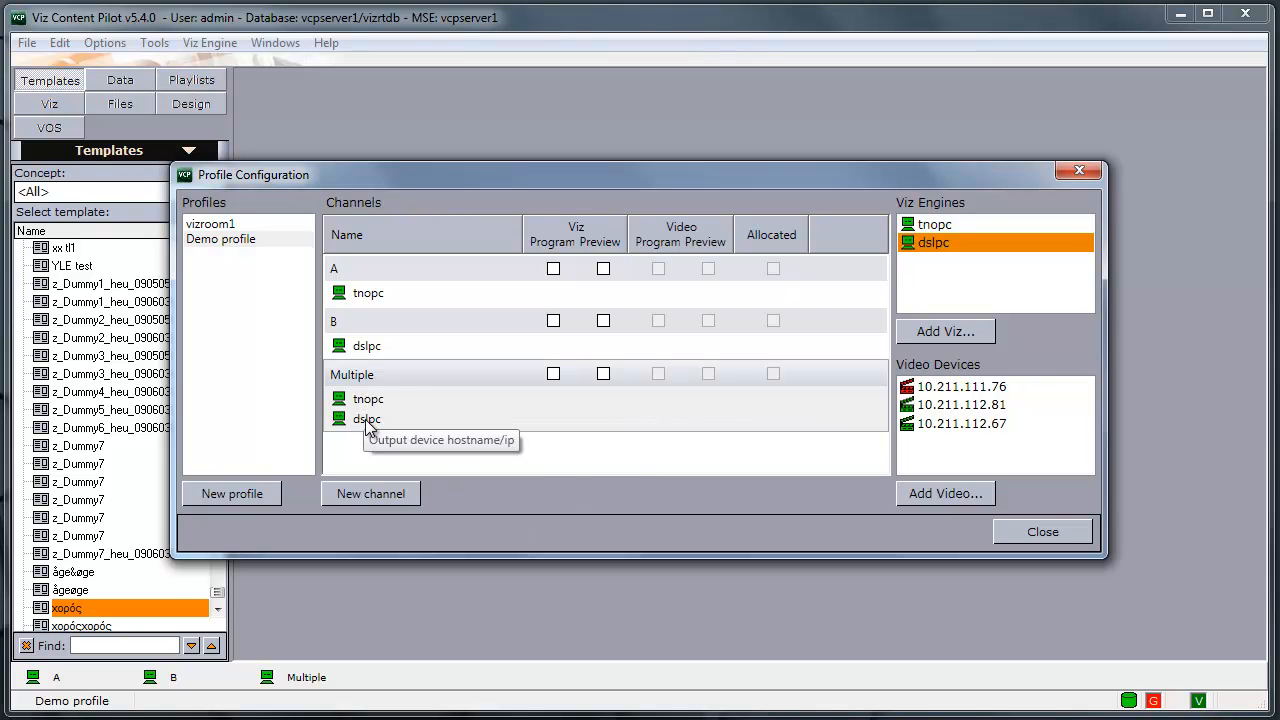
mouse_move(444, 430)
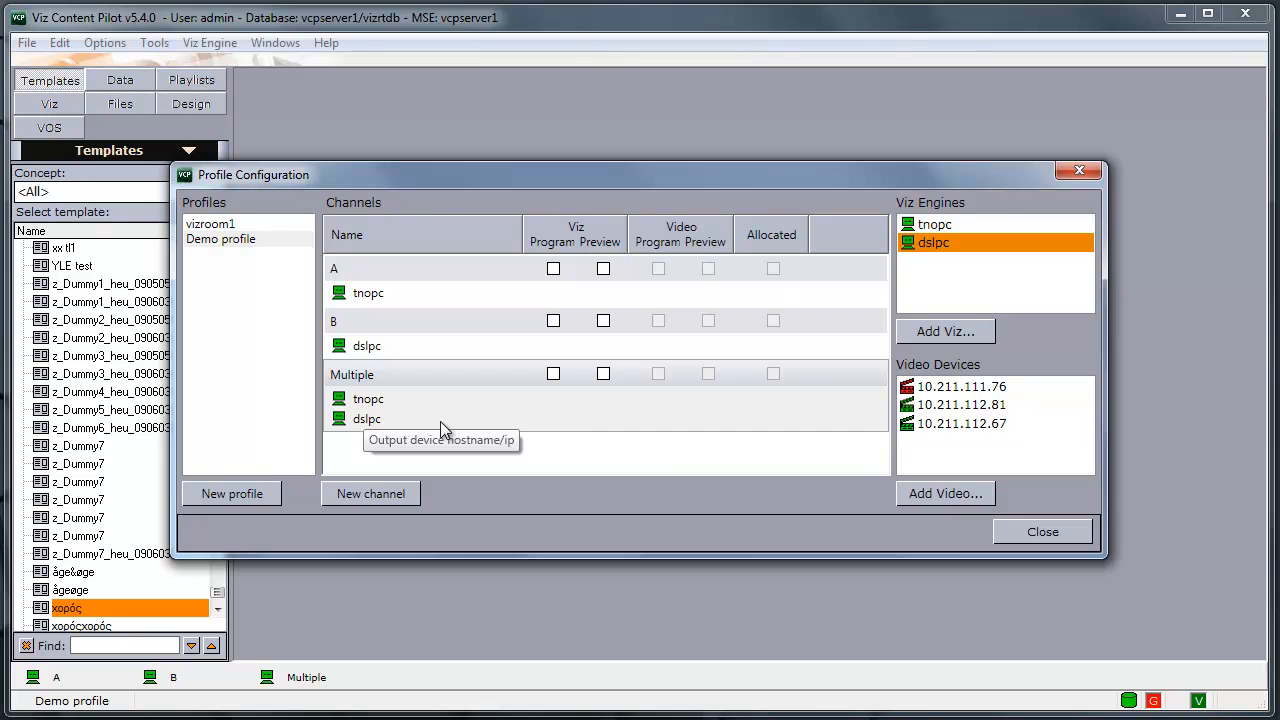
Assign video devices, make channel A the Viz and video program output, and close the configuration
click(960, 404)
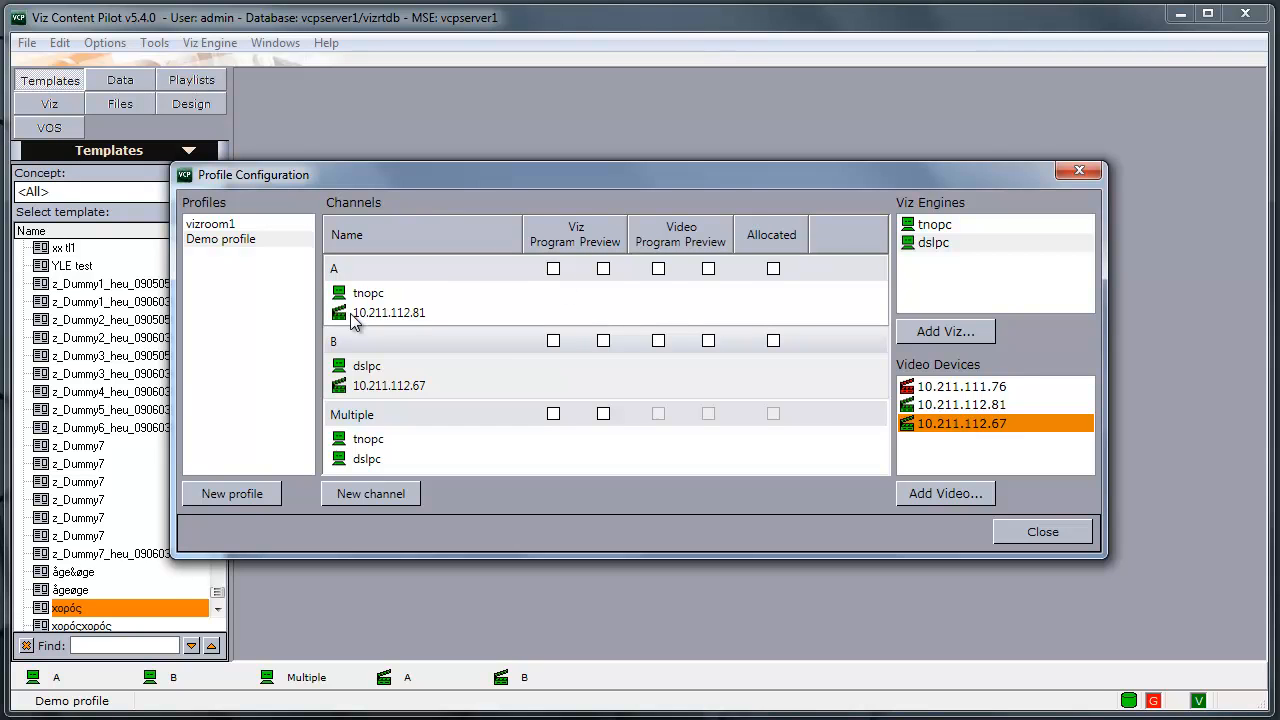
mouse_move(362, 304)
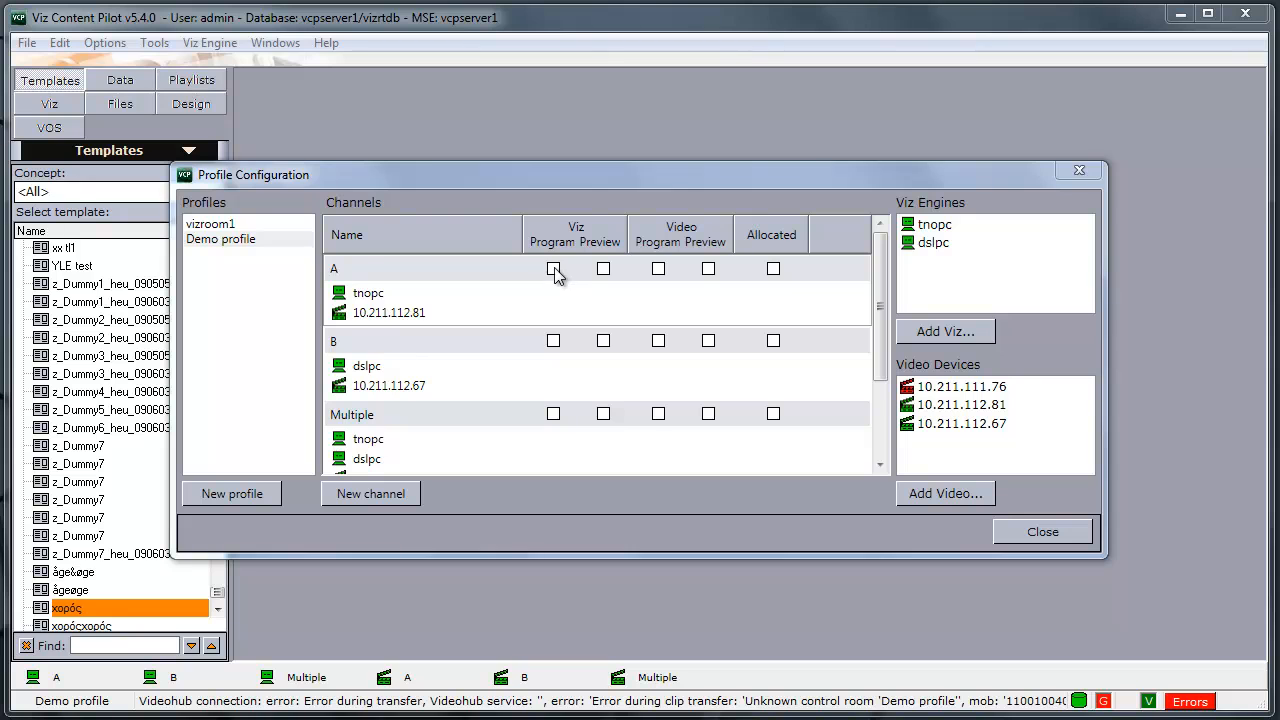
click(552, 268)
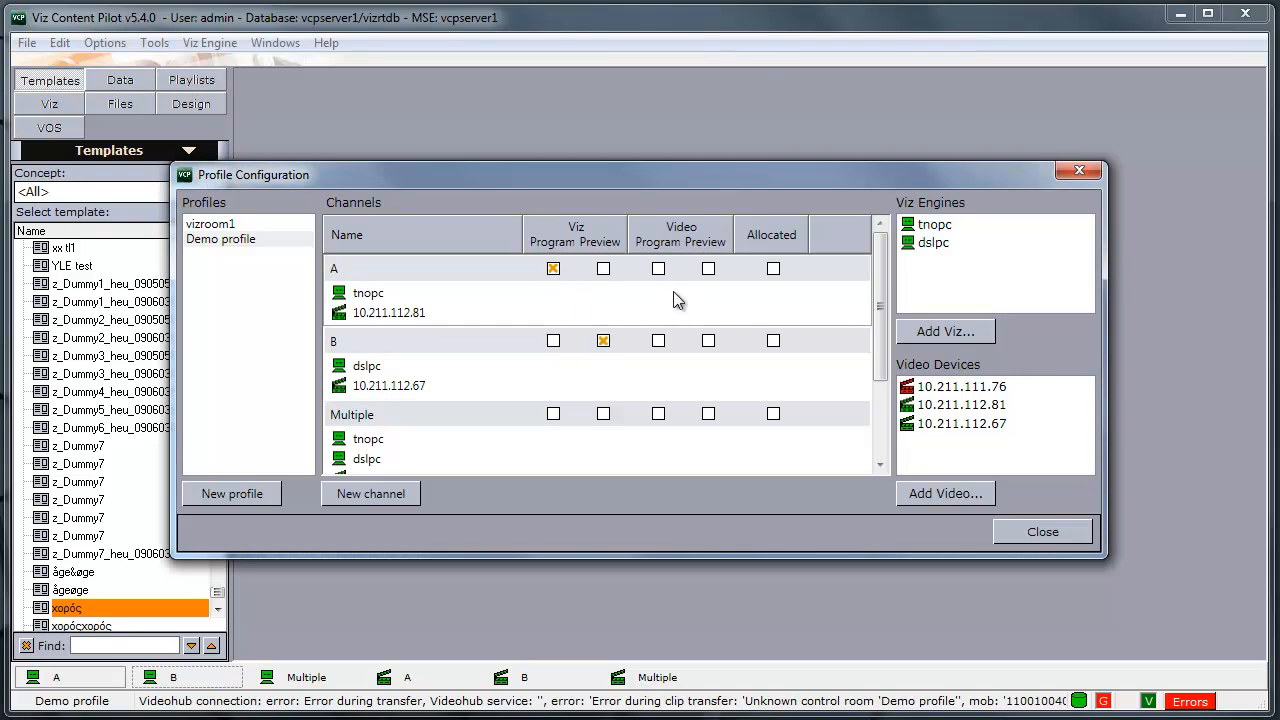
click(708, 340)
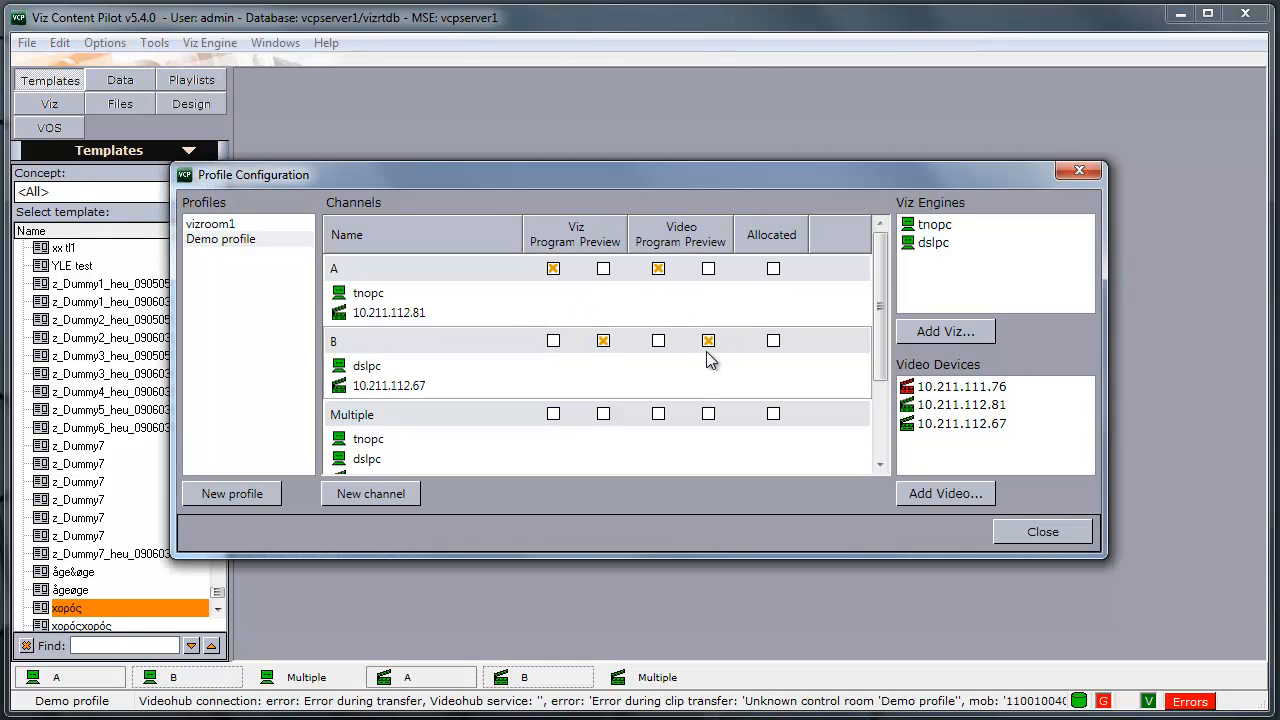
click(1042, 532)
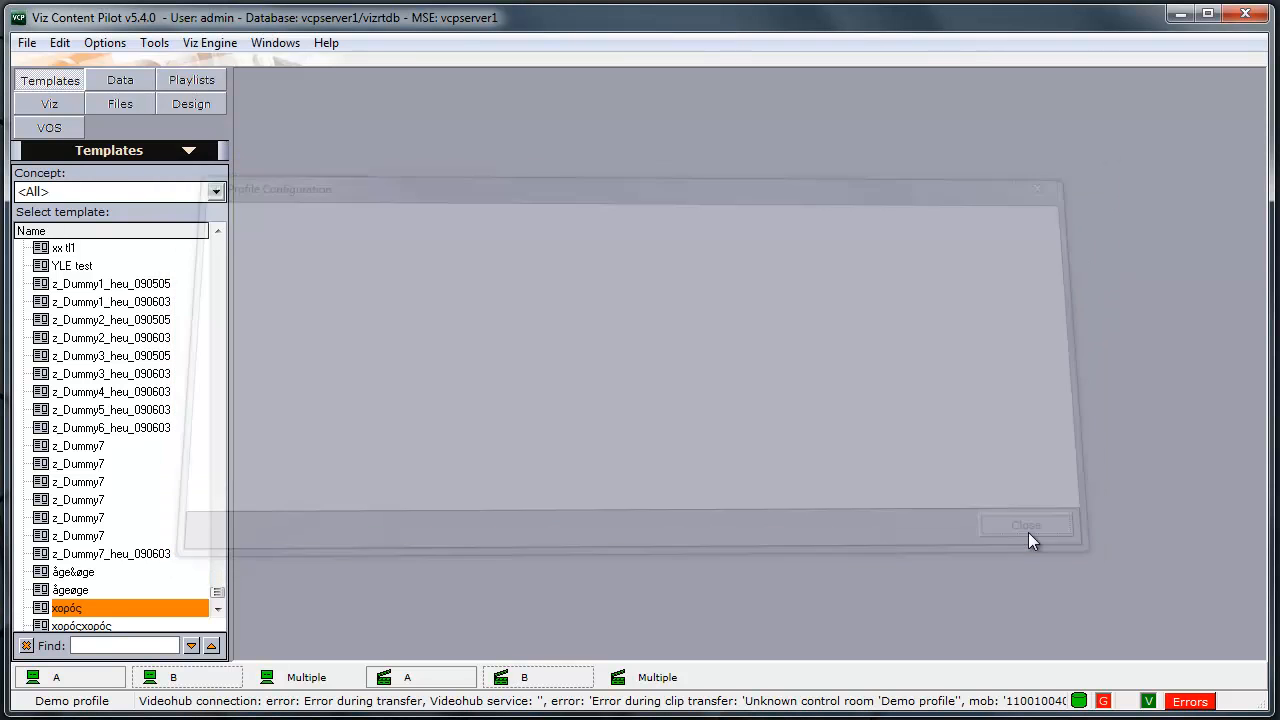
Create a new playlist, add the hmmm2 data element and confirm it sits on the PROGRAM channel
click(1026, 524)
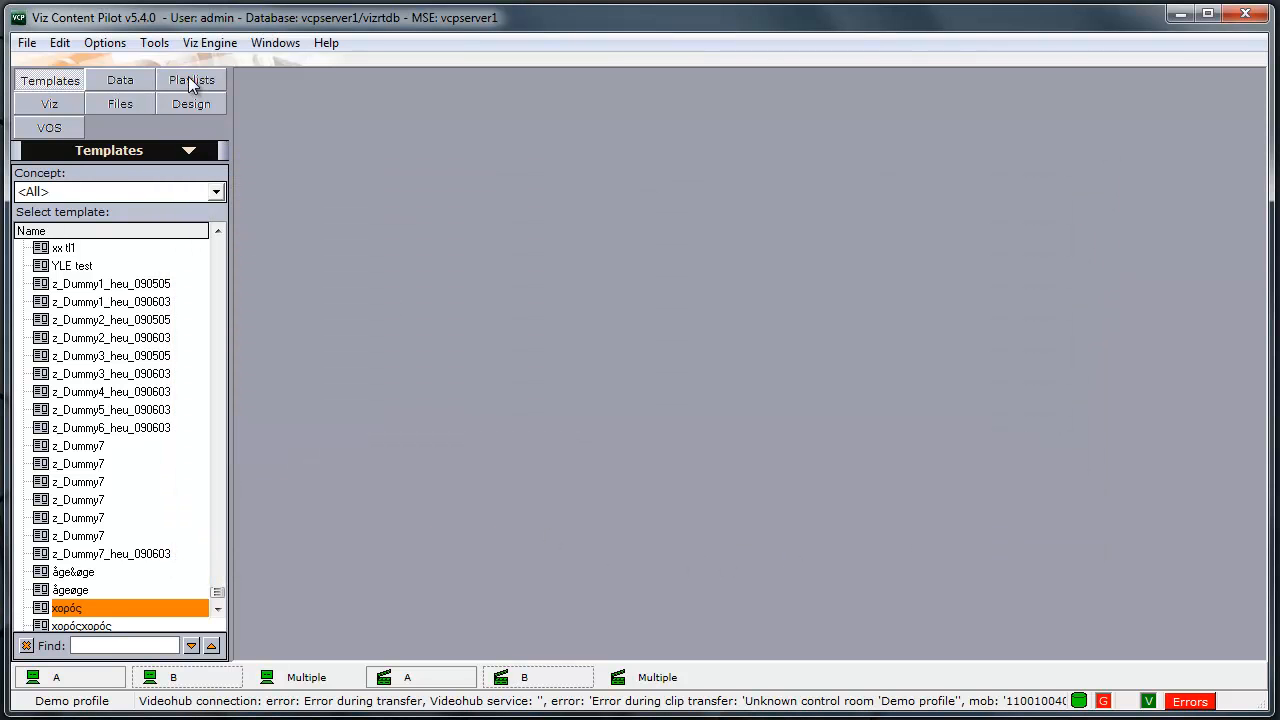
click(192, 80)
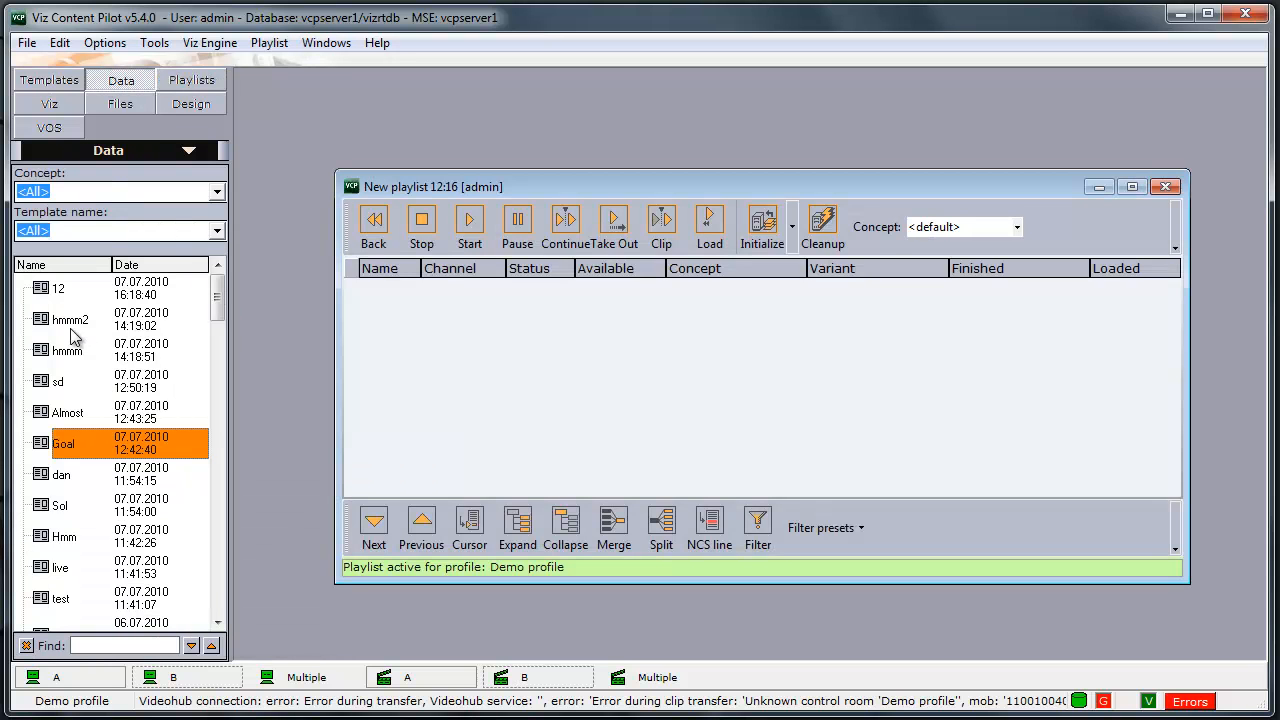
double_click(70, 320)
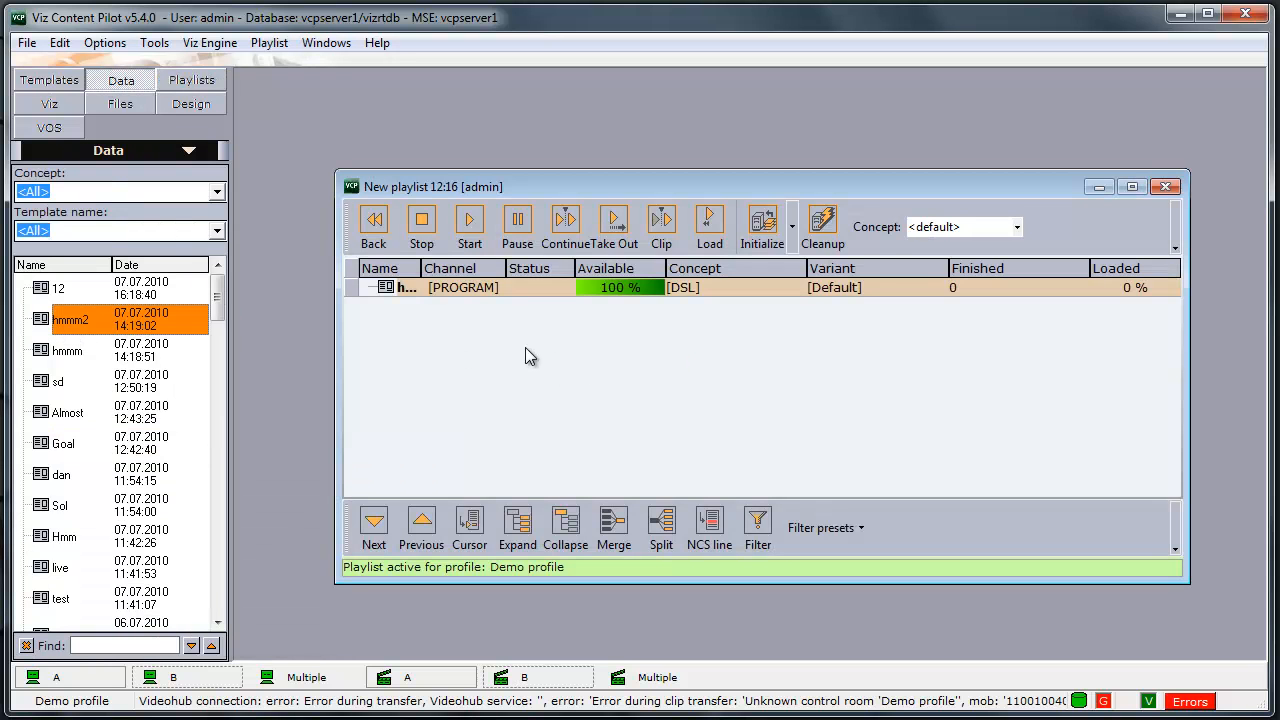
click(496, 288)
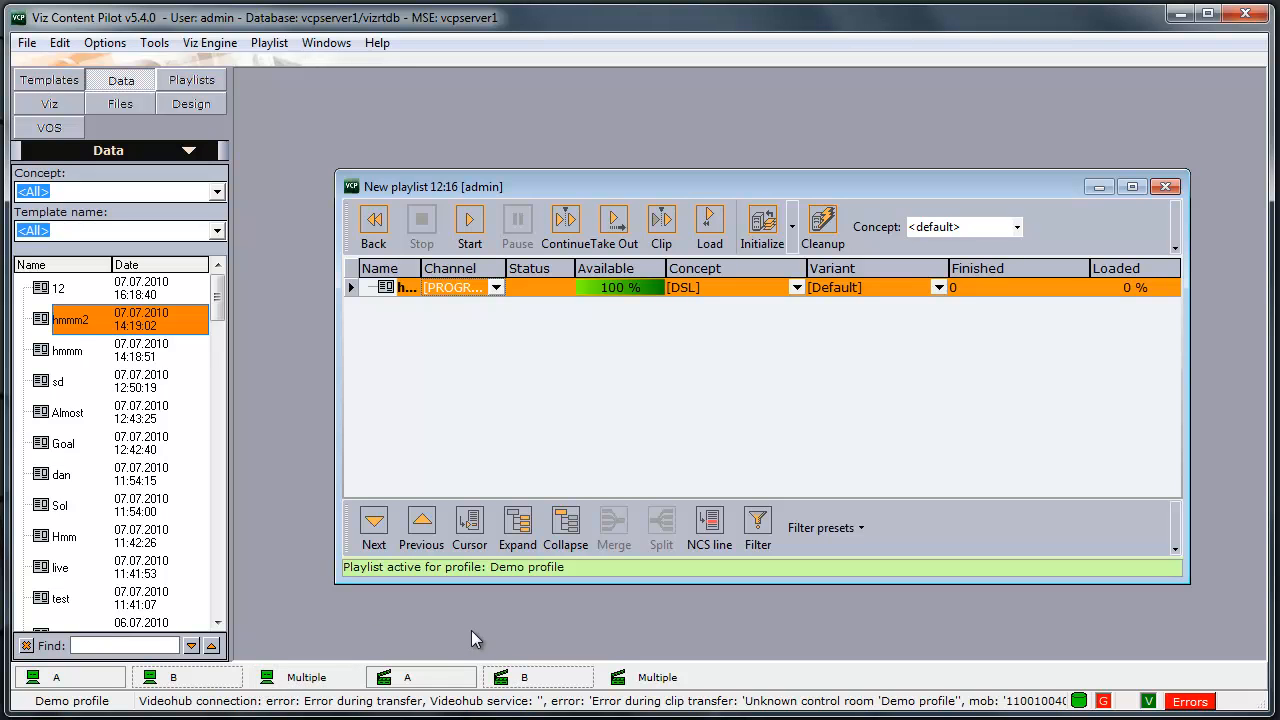
click(1164, 186)
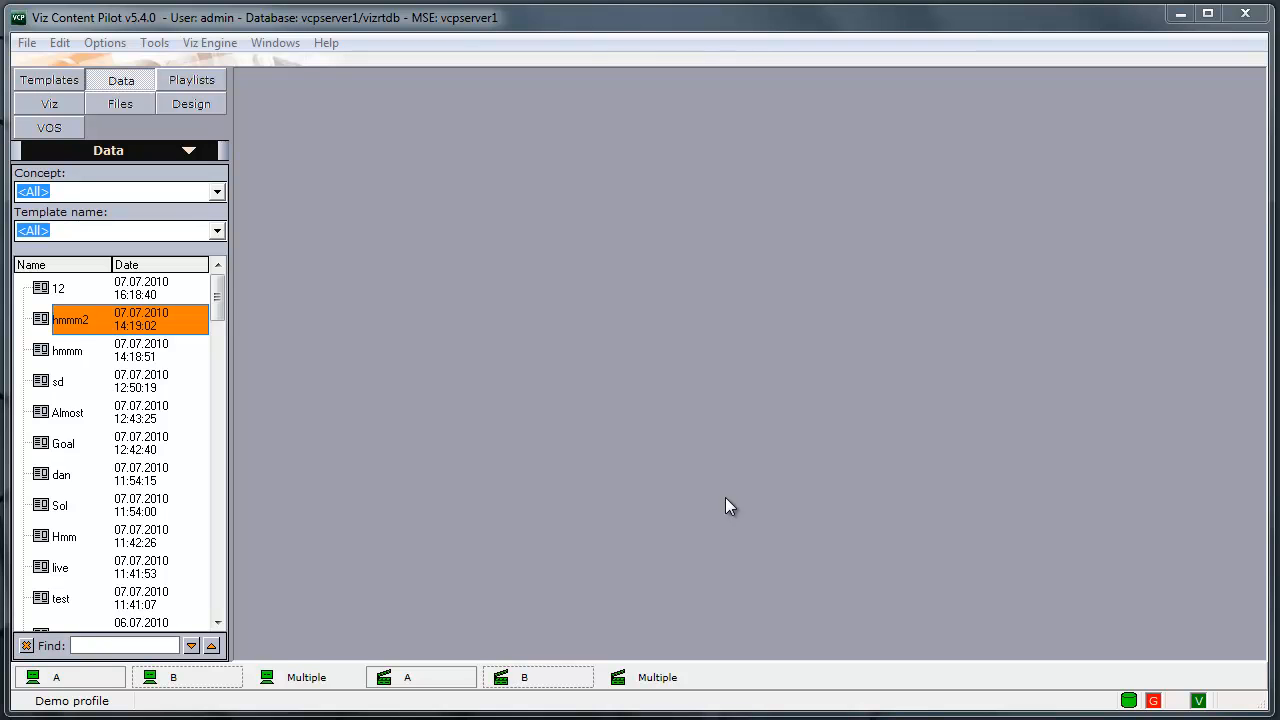
mouse_move(284, 650)
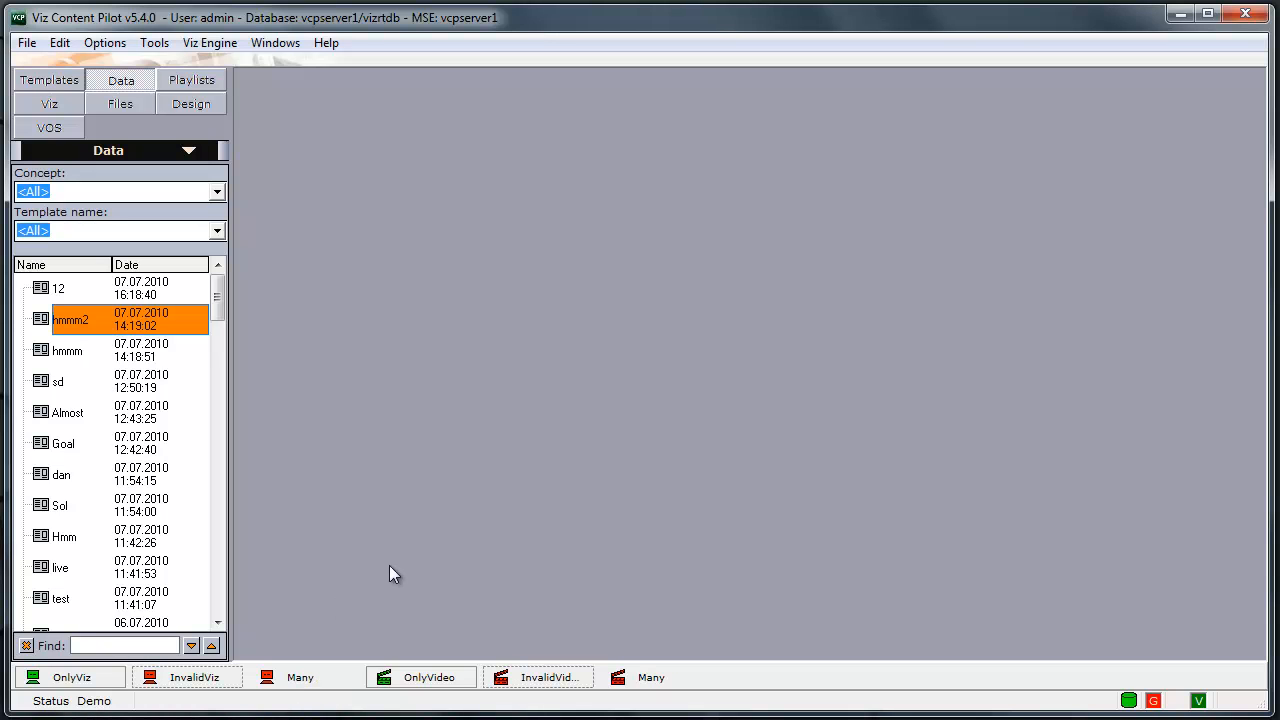
mouse_move(96, 704)
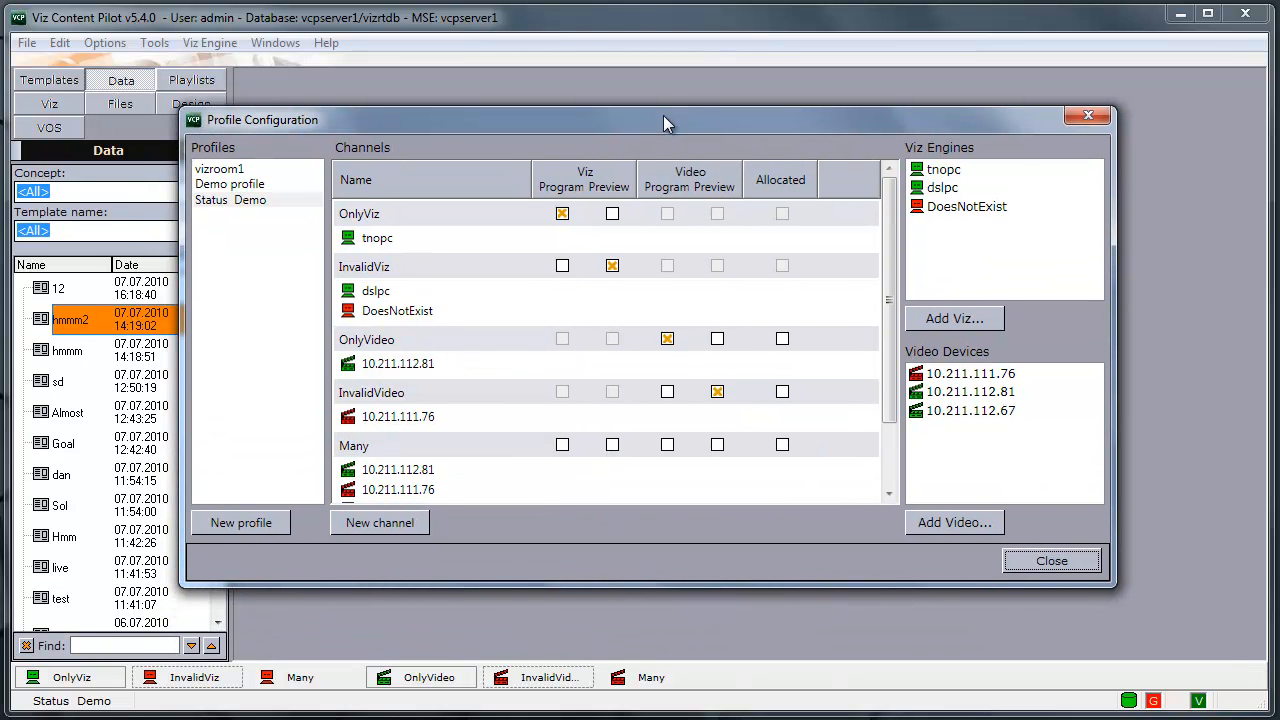
mouse_move(484, 222)
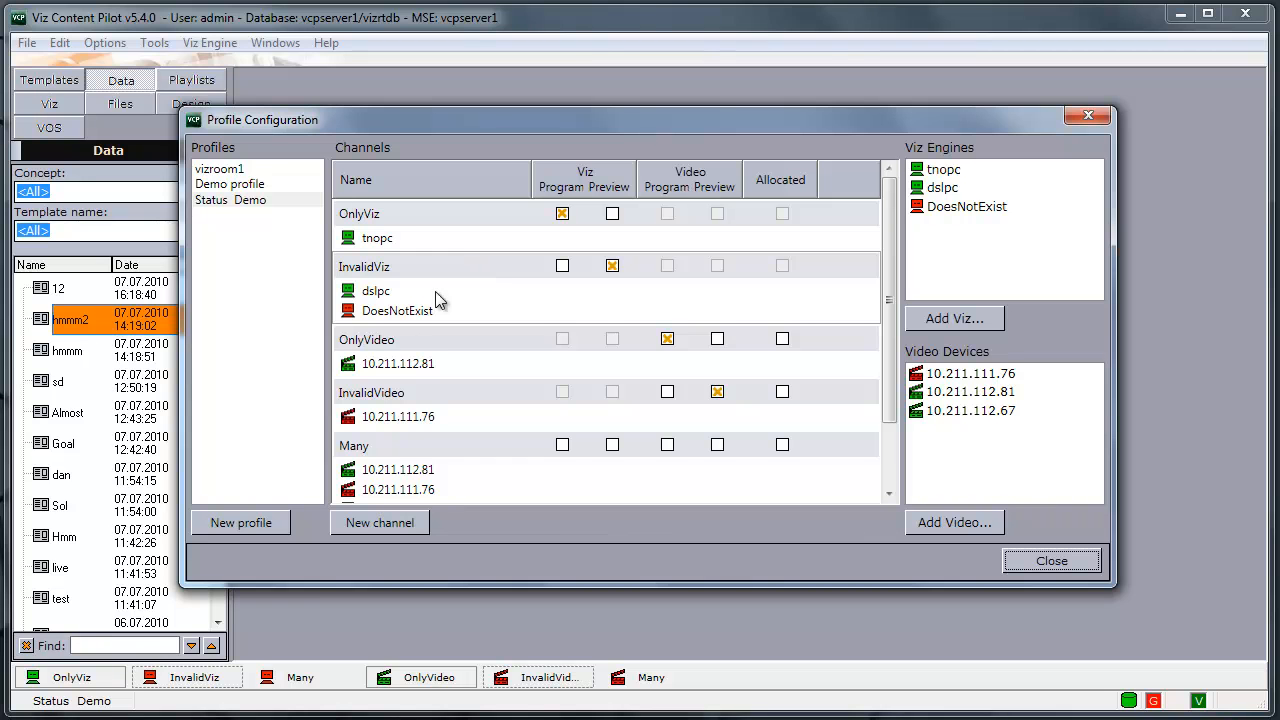
mouse_move(464, 404)
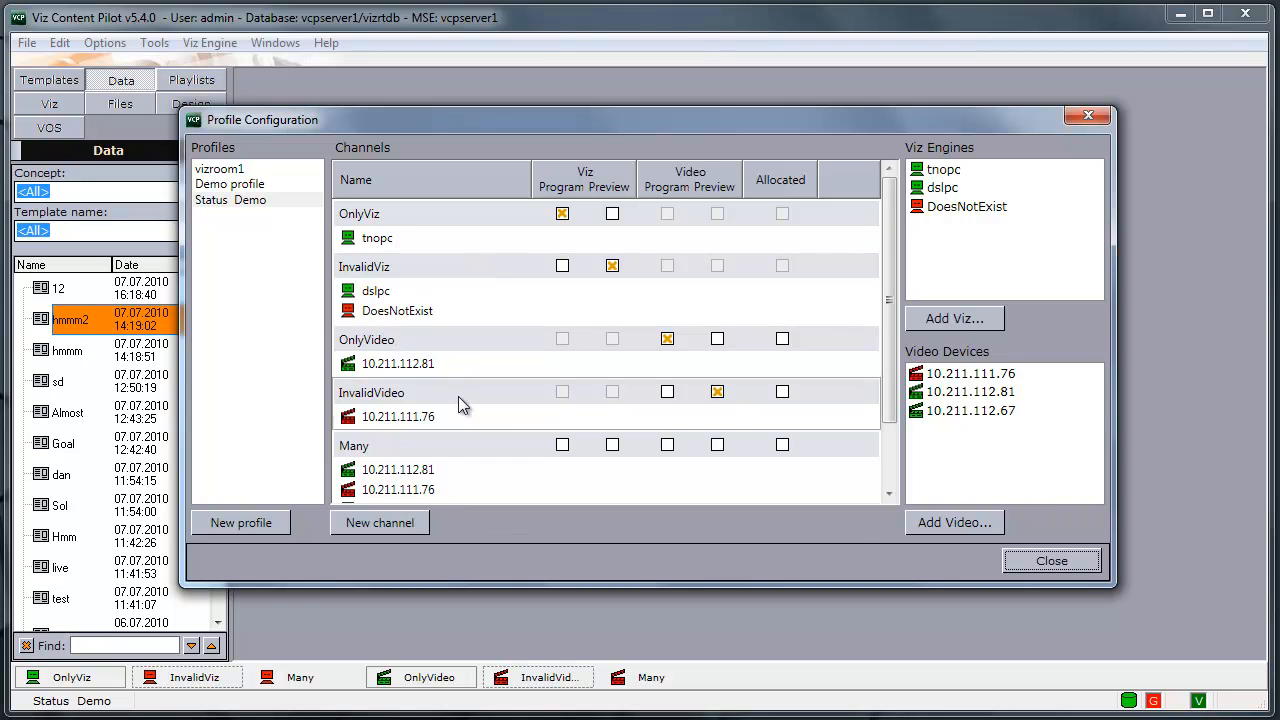
Scroll the Status Demo channel list down to the Many channel
scroll(down, 3)
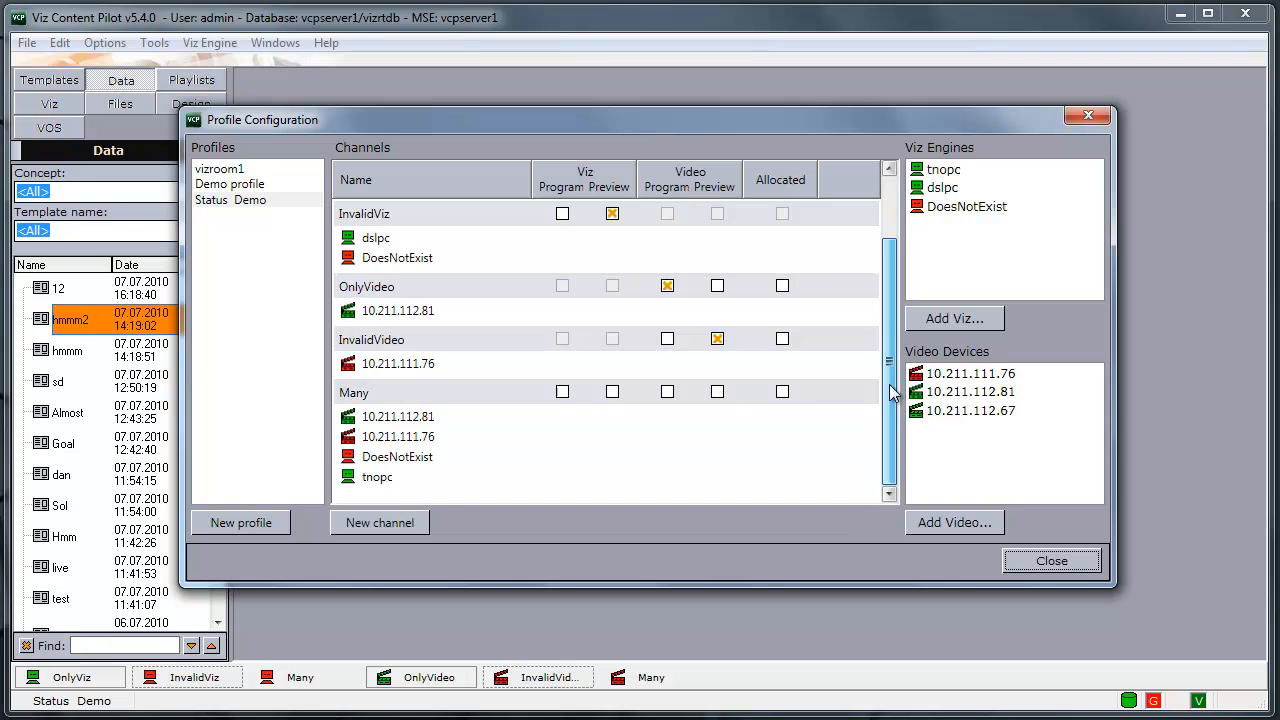
mouse_move(430, 440)
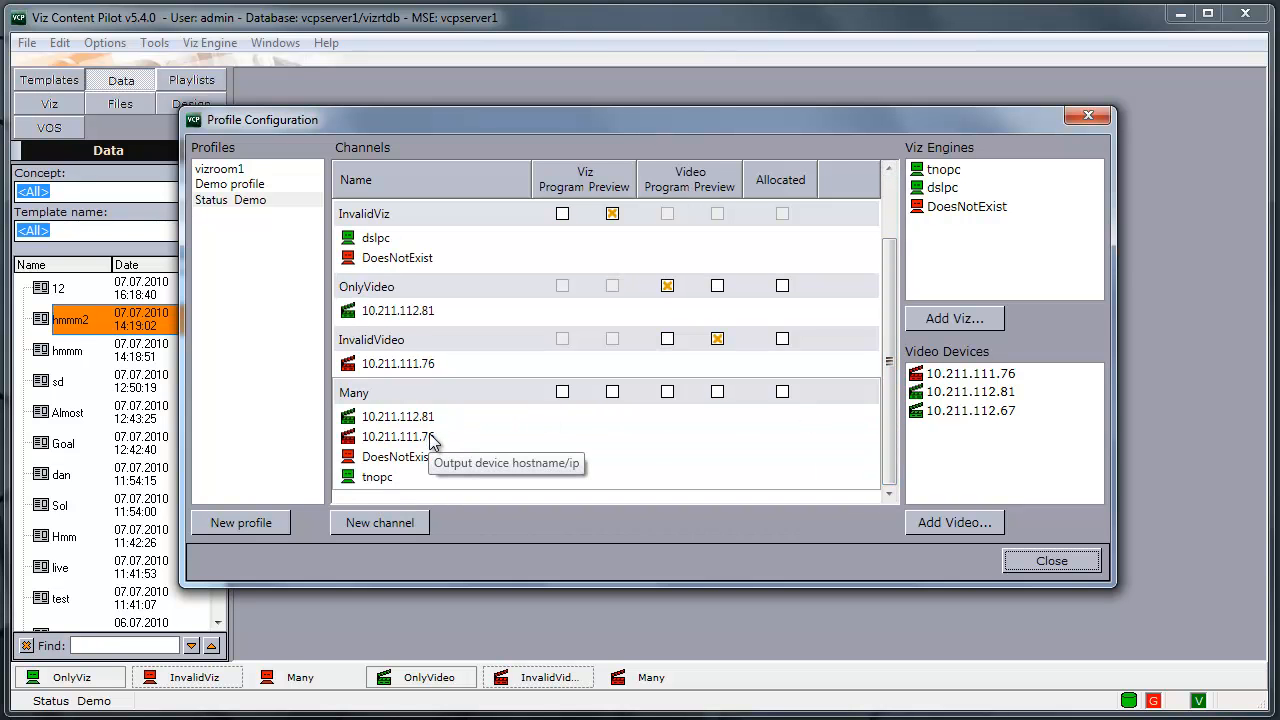
mouse_move(1052, 560)
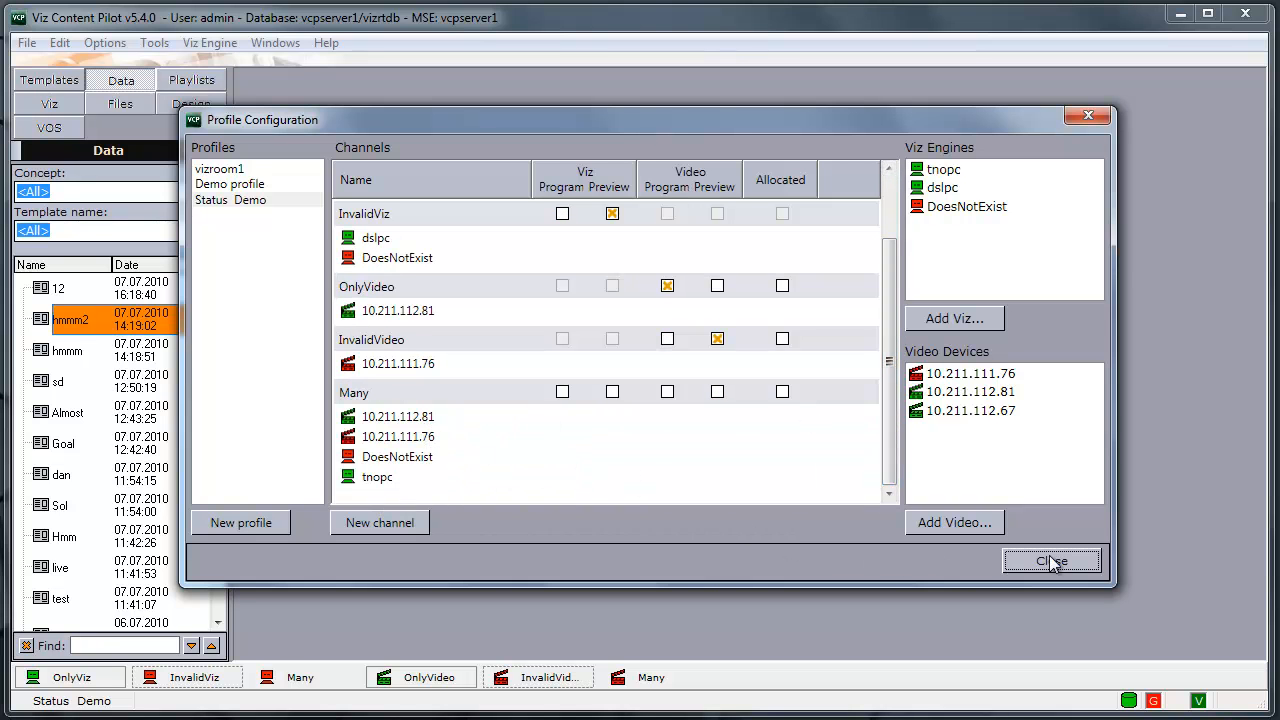
Reconnect the Many channel from the status bar and inspect its devices, showing DoesNotExist failing and tnopc connected
click(1052, 560)
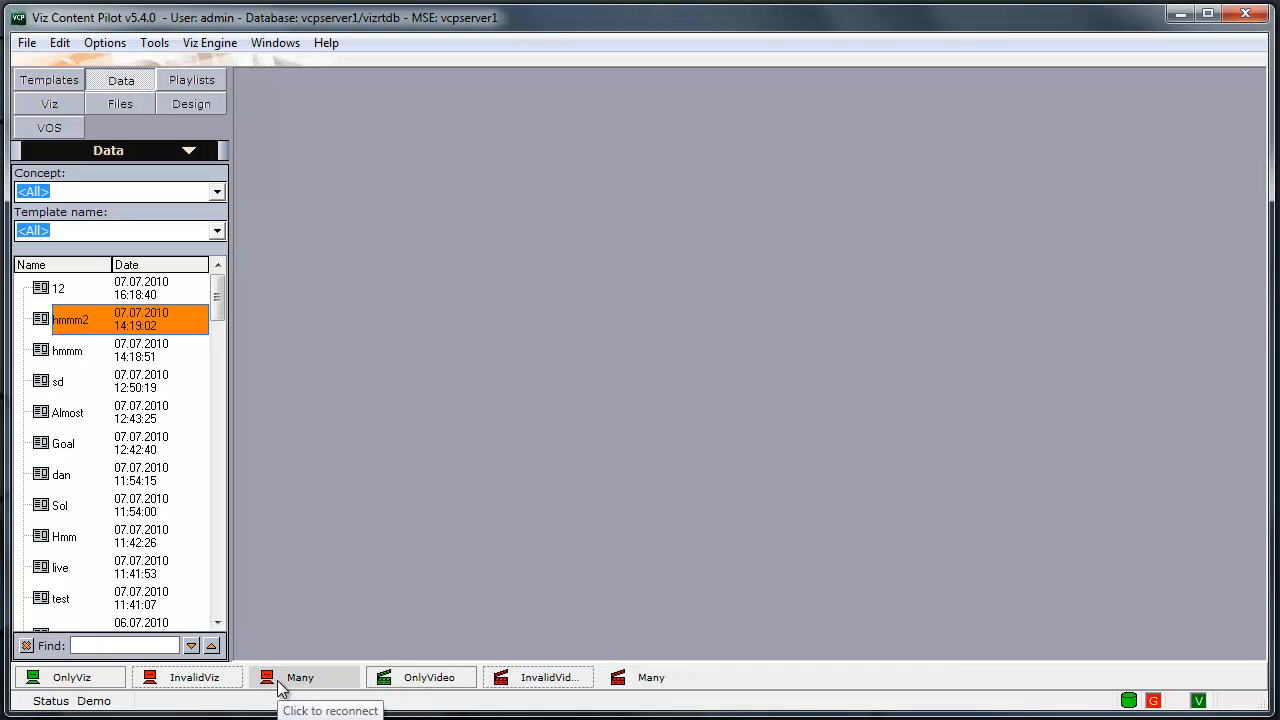
click(300, 676)
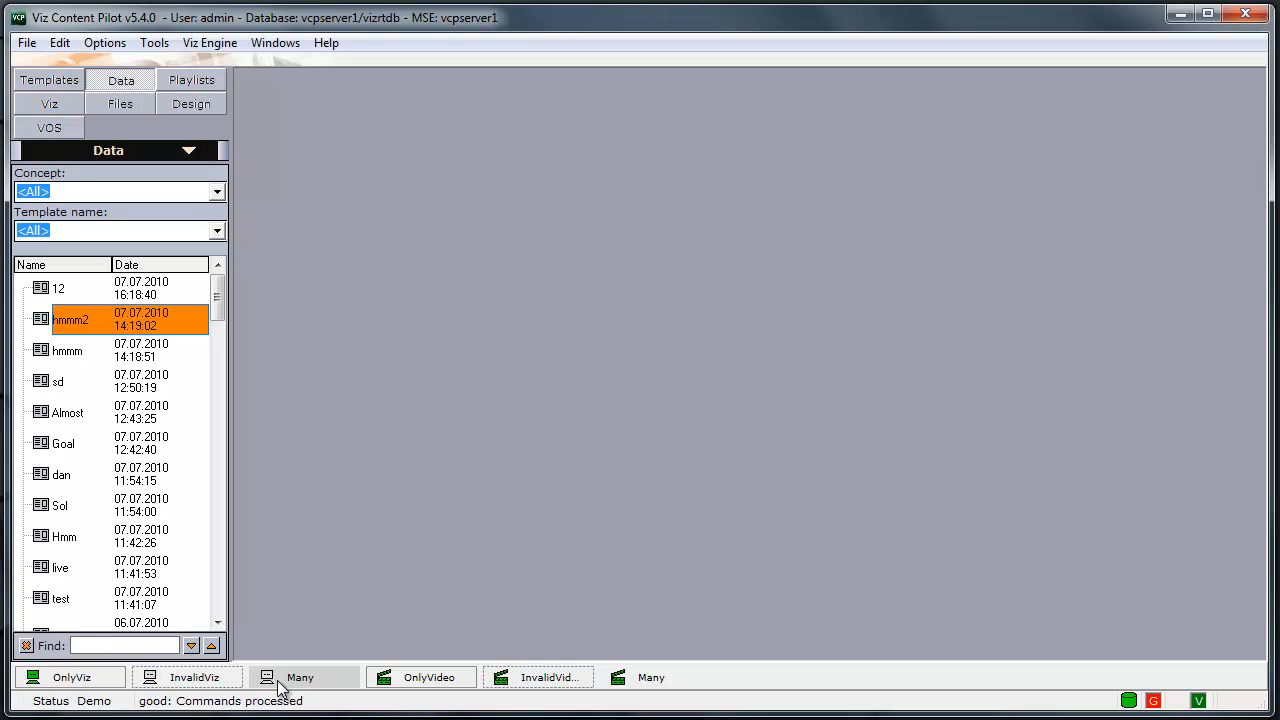
click(304, 676)
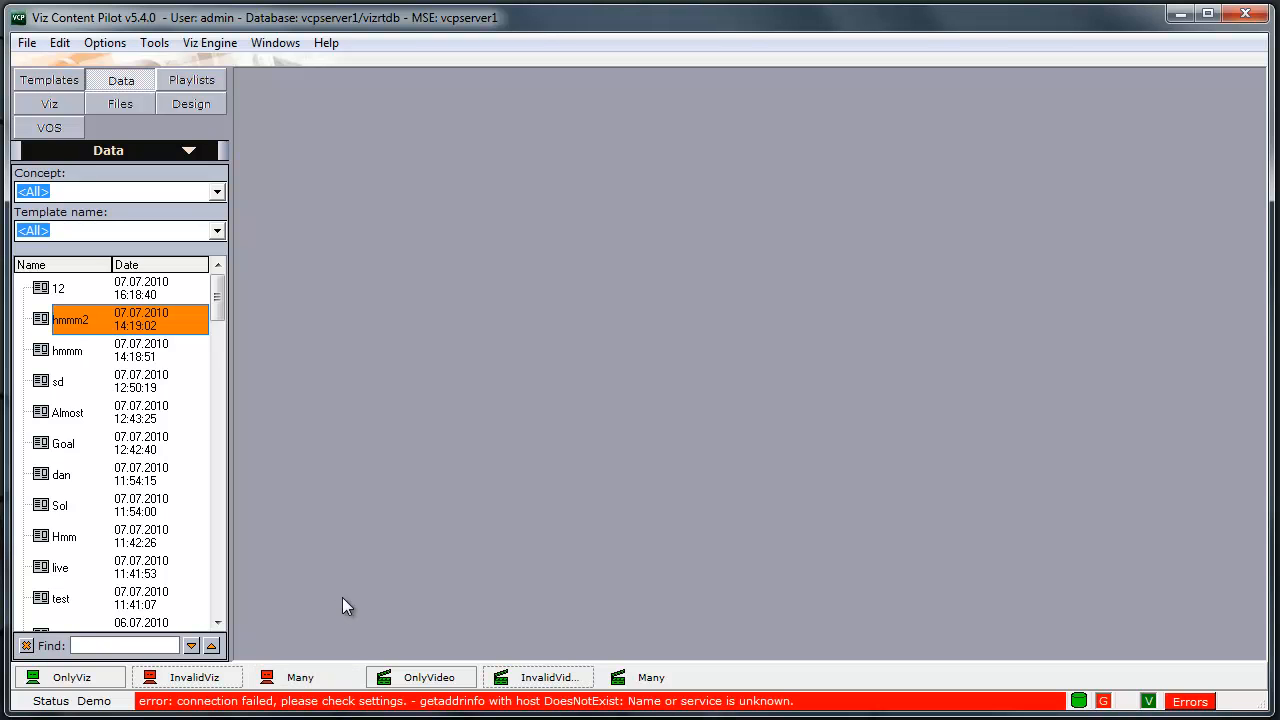
click(652, 676)
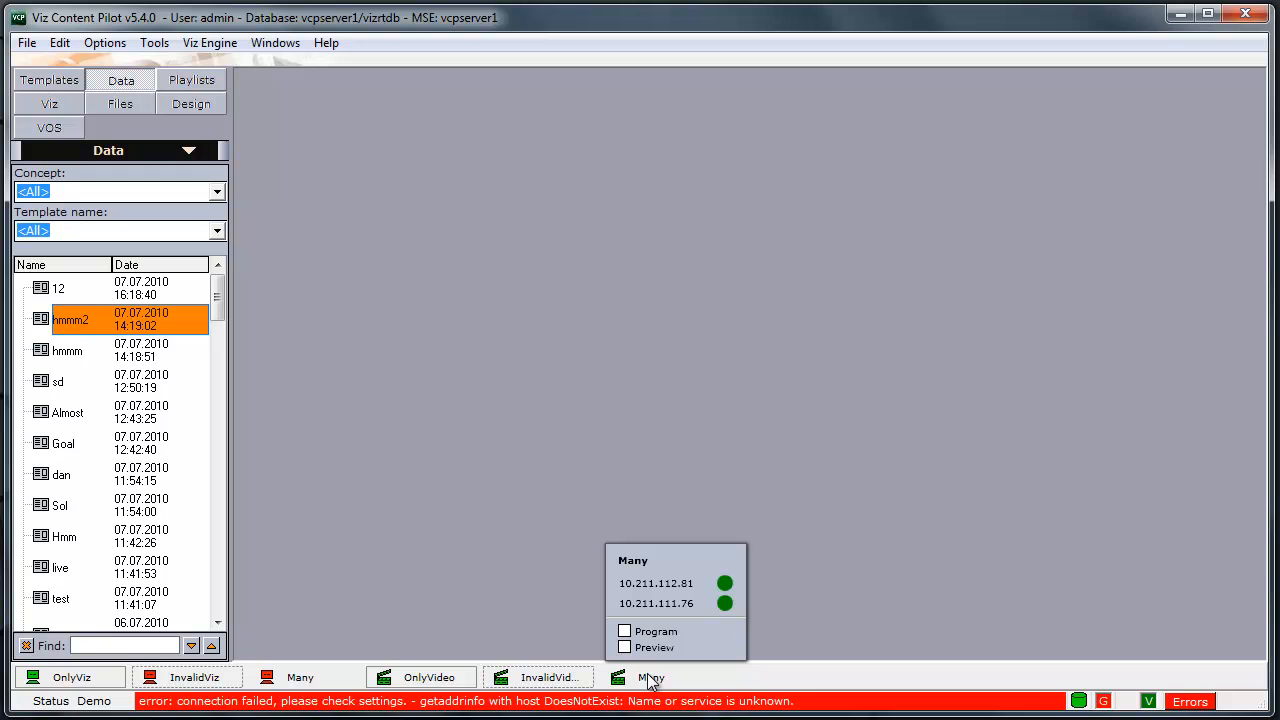
mouse_move(528, 618)
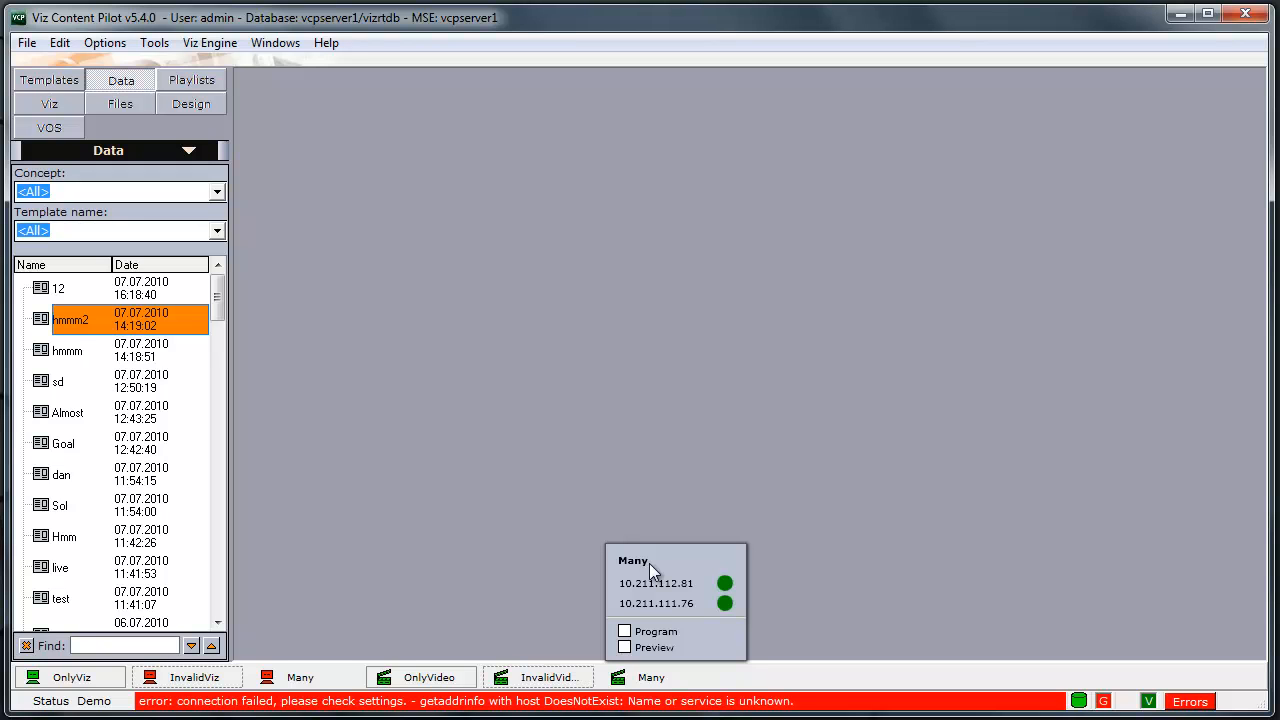
mouse_move(576, 600)
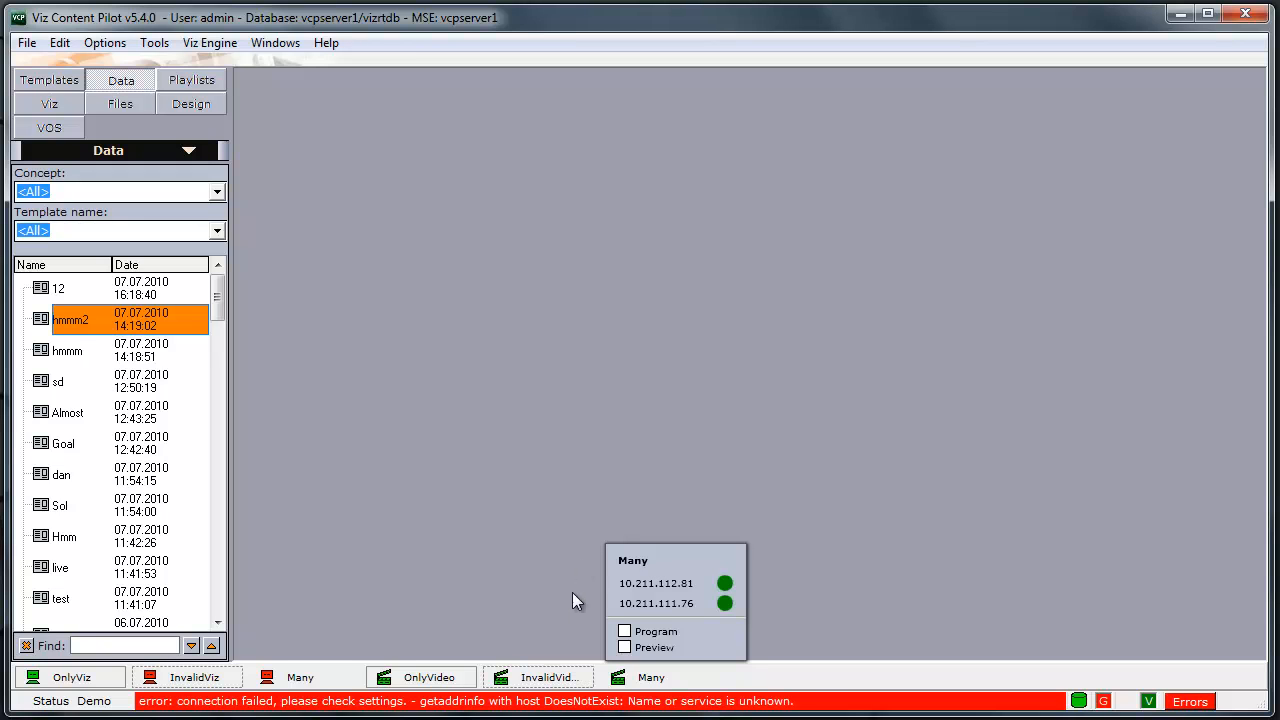
mouse_move(344, 640)
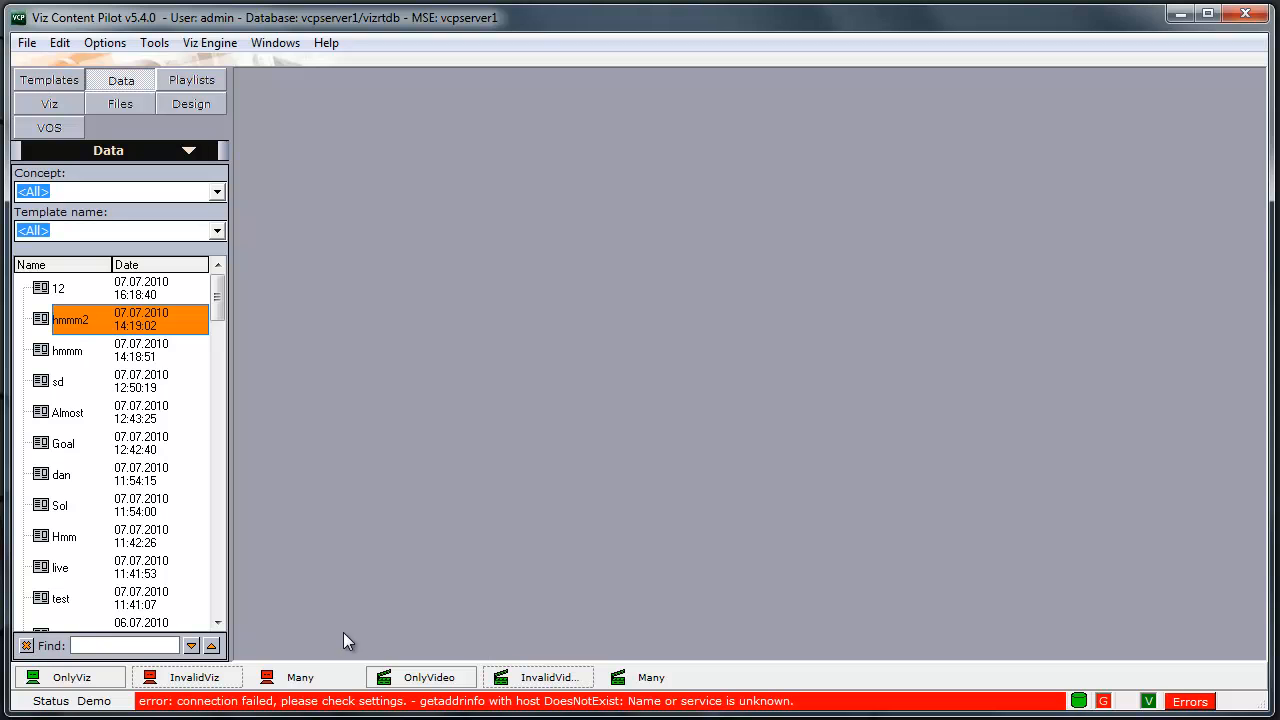
click(300, 676)
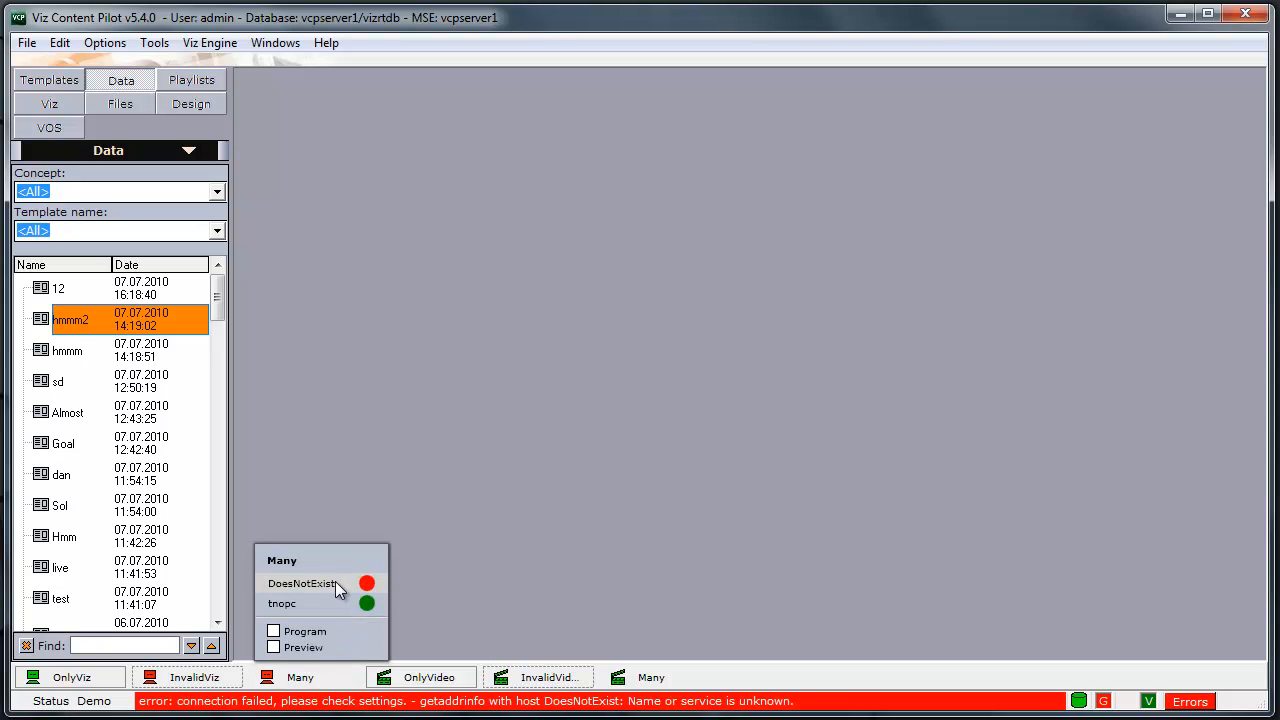
mouse_move(368, 584)
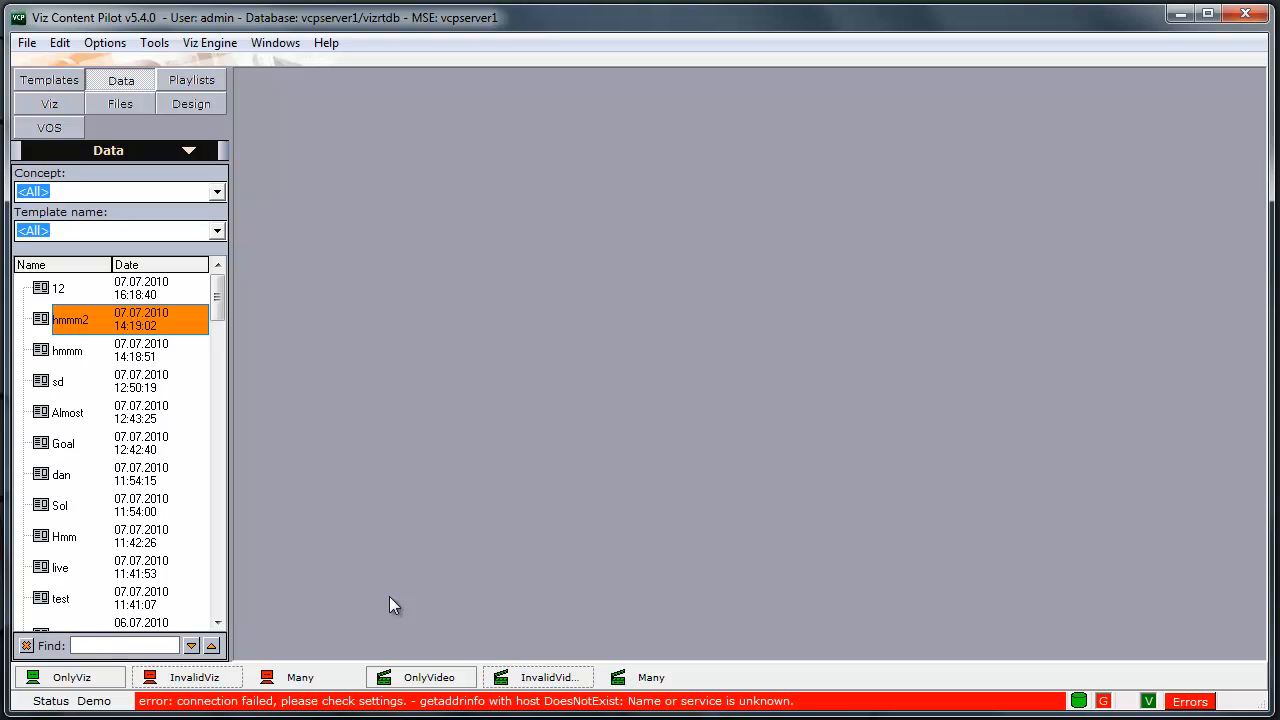
Tick Program for the Many Viz channel in its status-bar popup
click(300, 676)
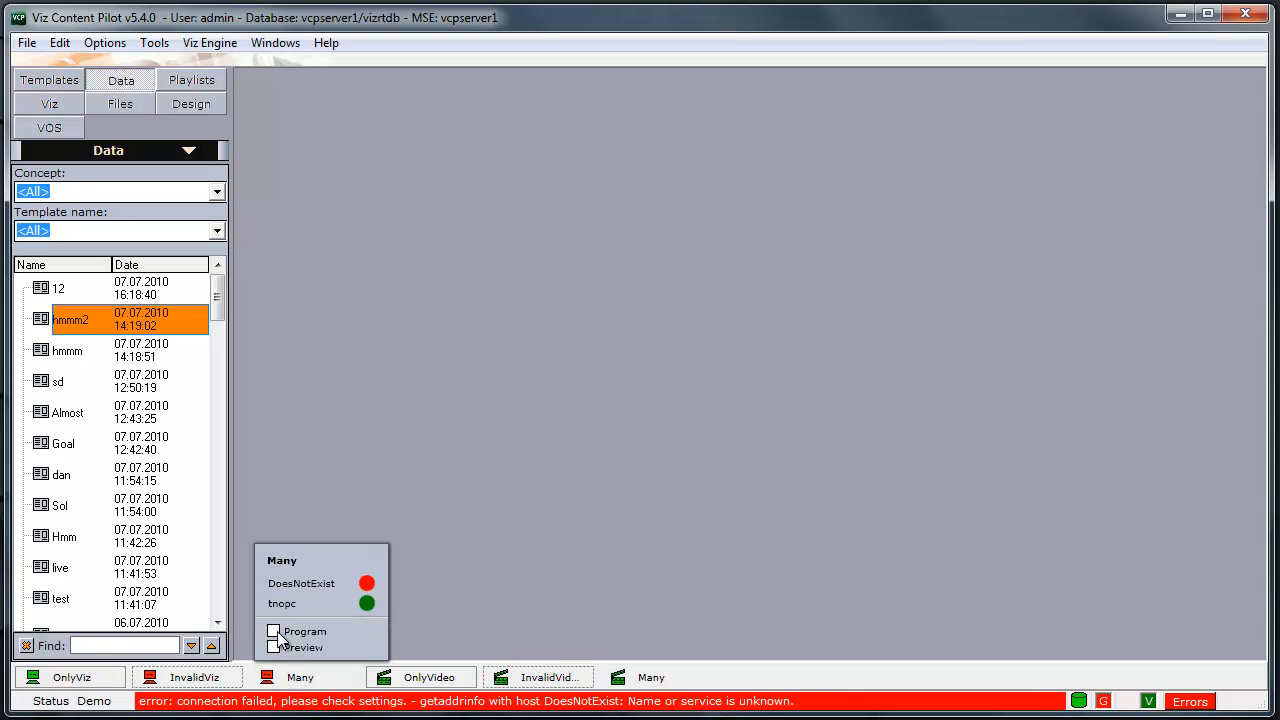
click(272, 632)
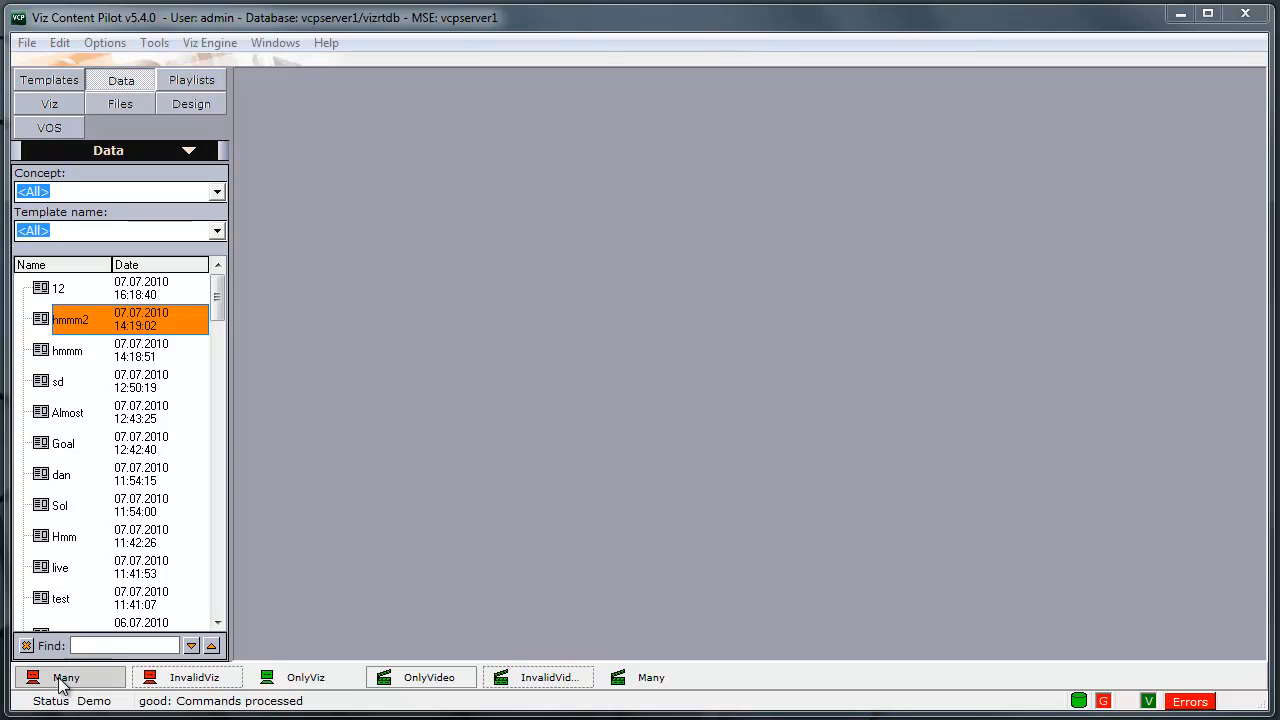
mouse_move(188, 676)
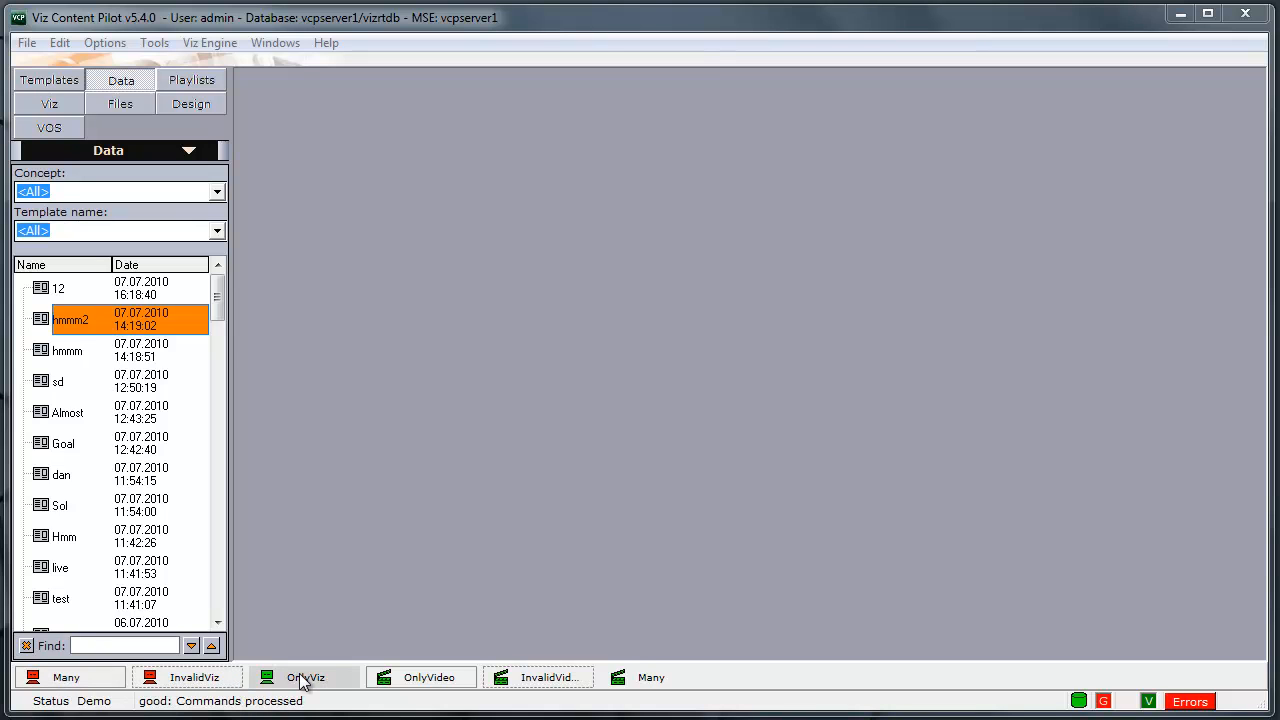
mouse_move(304, 676)
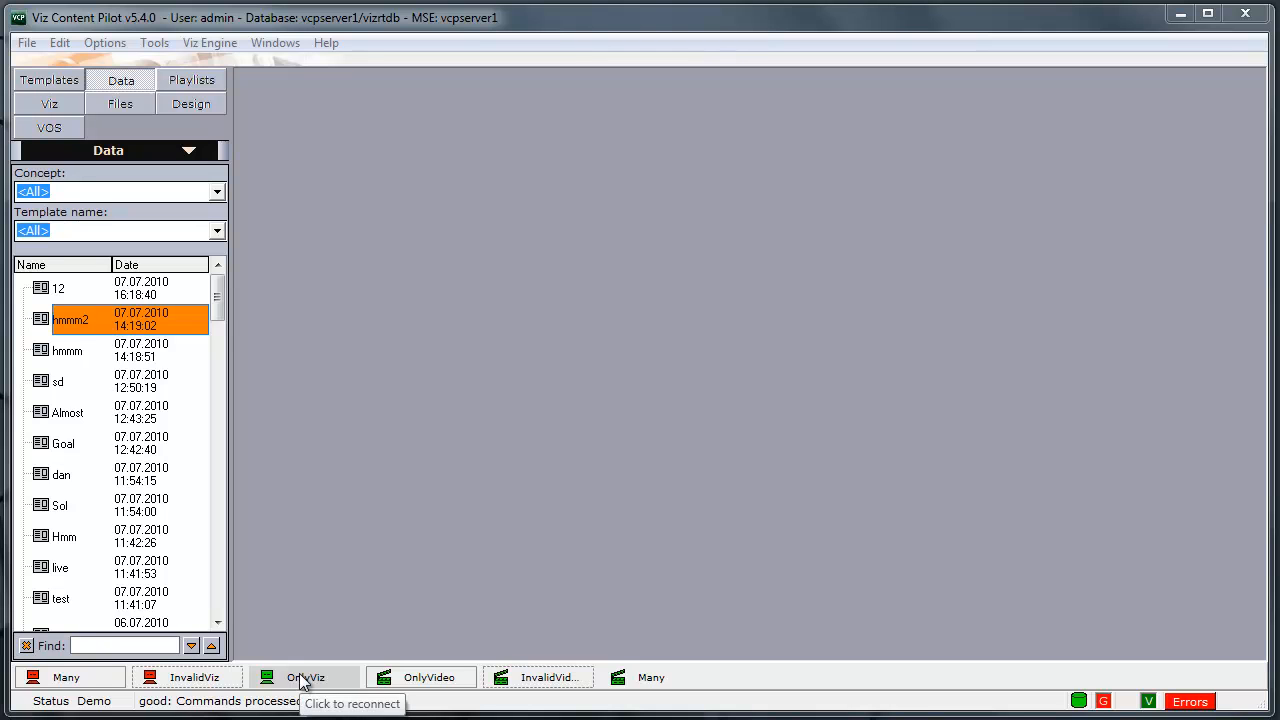